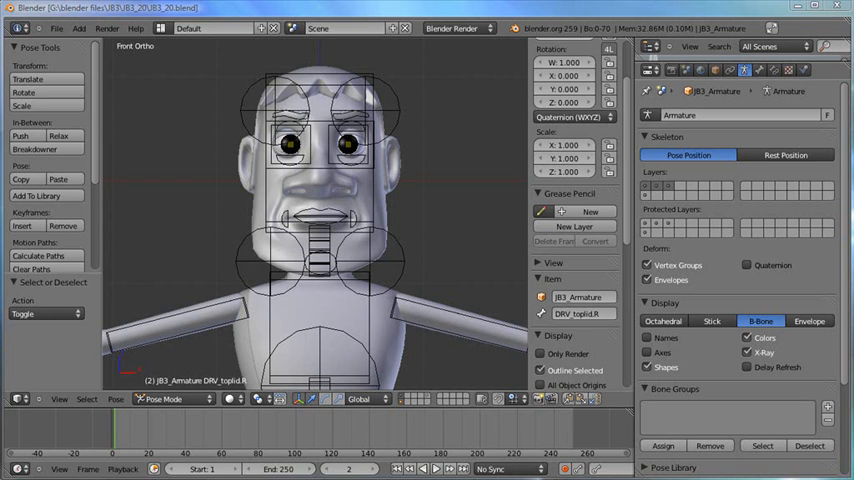
{"action": "mouse_move", "coordinate": [420, 388]}
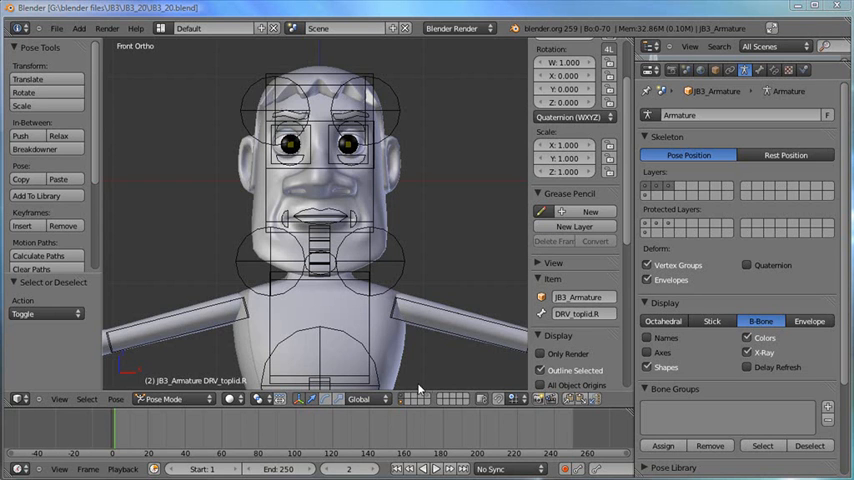
{"action": "mouse_move", "coordinate": [472, 112]}
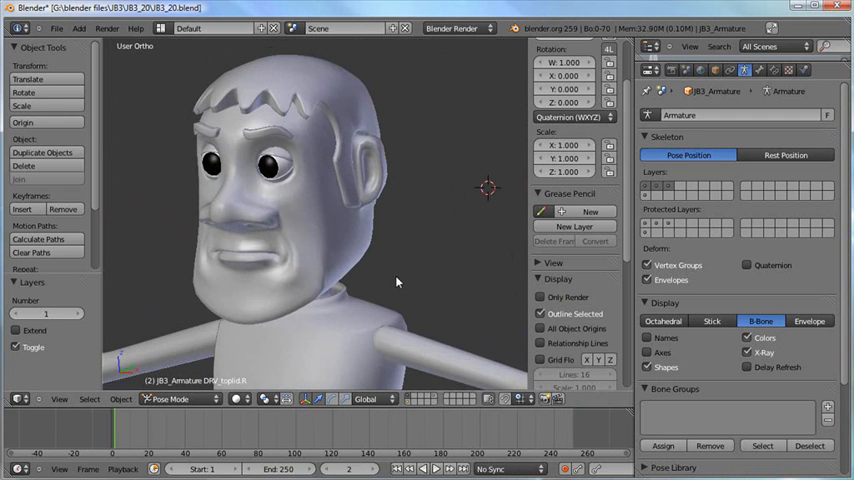
{"action": "mouse_move", "coordinate": [340, 212]}
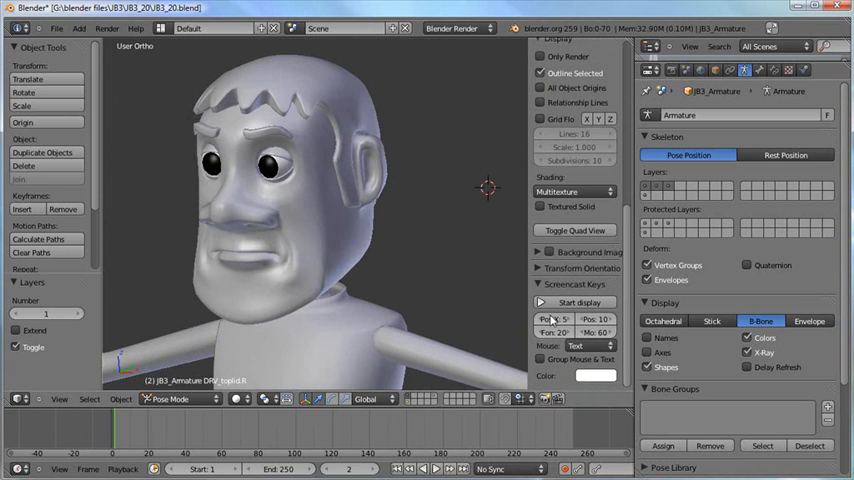
- Start Screencast Keys display and show mouse presses as icons
{"action": "left_click", "coordinate": [588, 344]}
{"action": "type", "text": "30"}
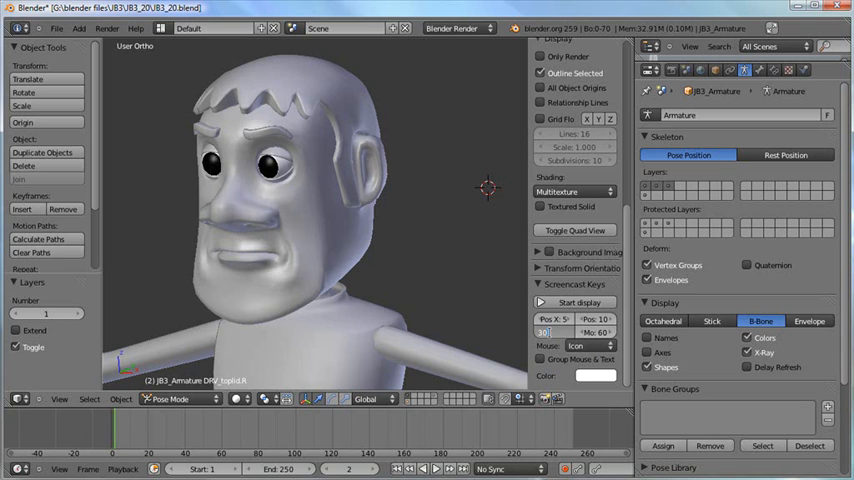
{"action": "left_click", "coordinate": [576, 302]}
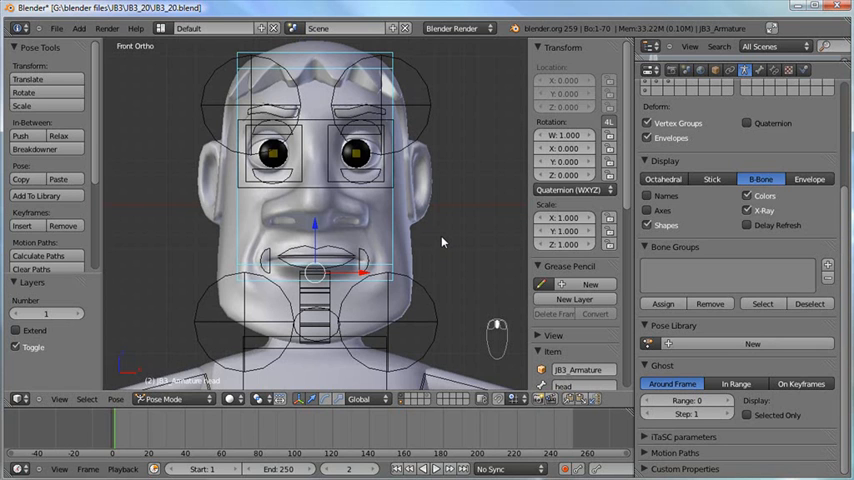
{"action": "mouse_move", "coordinate": [444, 240]}
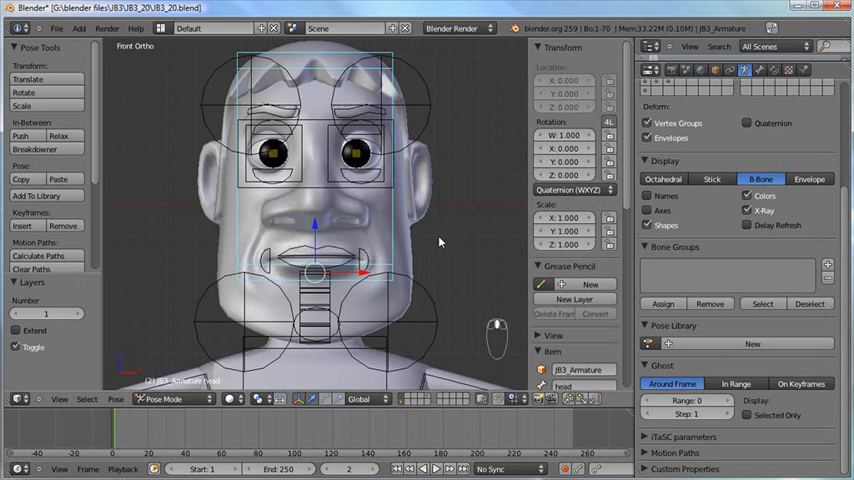
{"action": "mouse_move", "coordinate": [436, 240]}
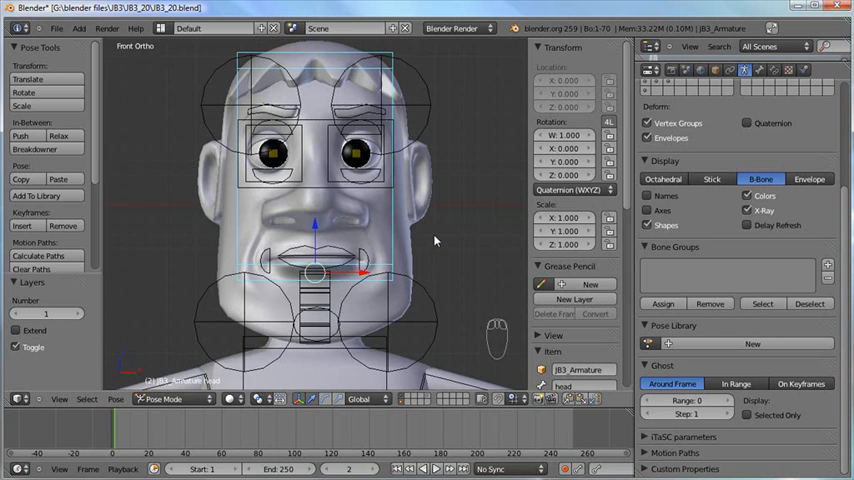
{"action": "mouse_move", "coordinate": [402, 224]}
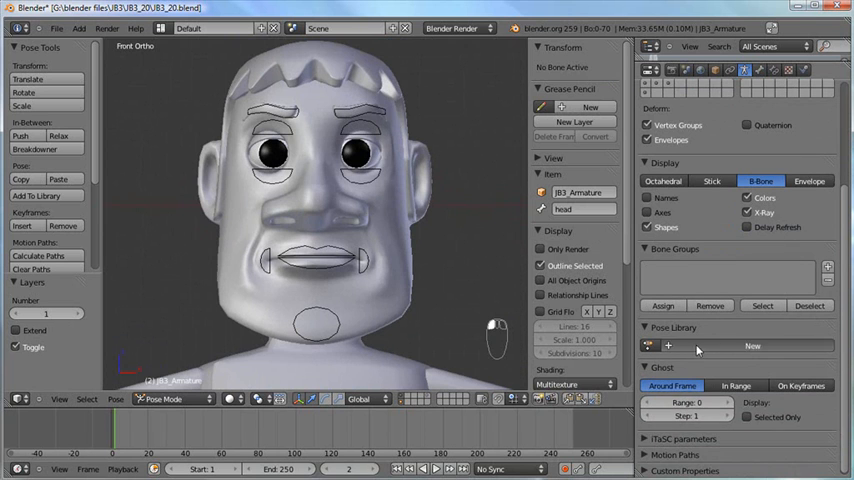
- Create a new pose library for the armature and grab a mouth control to shape the smile
{"action": "left_click", "coordinate": [752, 344]}
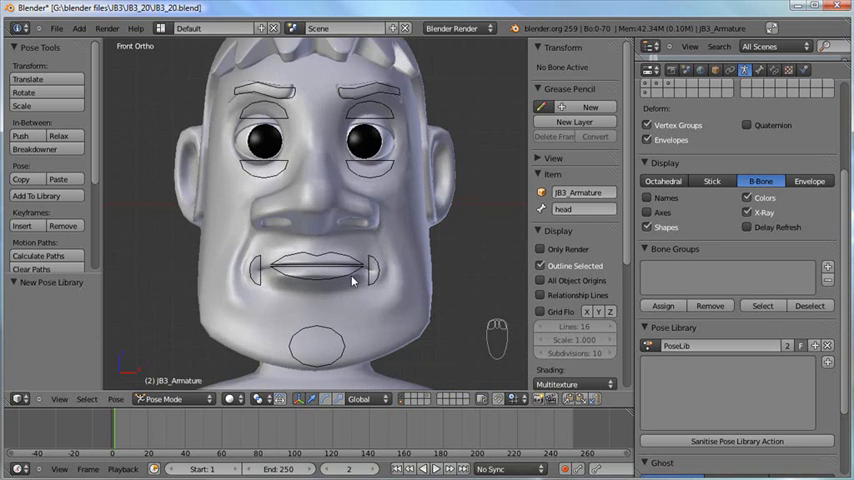
{"action": "left_click", "coordinate": [378, 262]}
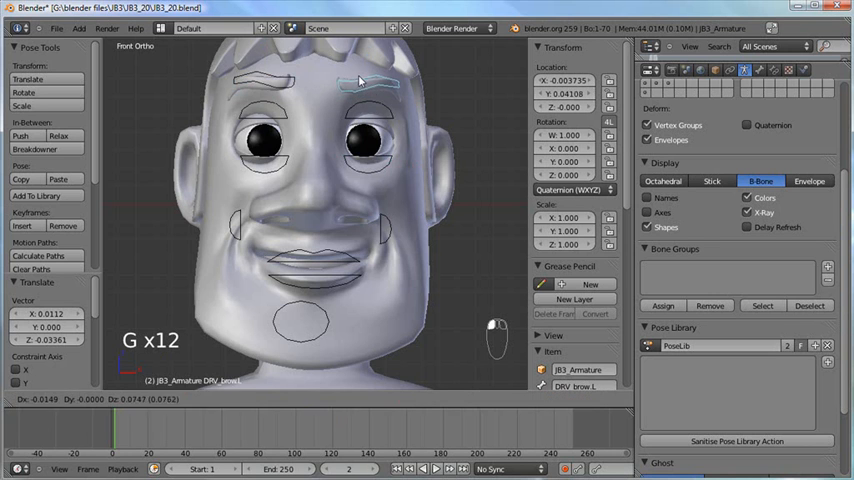
- Store all bones as a new pose 'friendly smile' and rename the library 'facial expressions'
{"action": "key", "text": "a"}
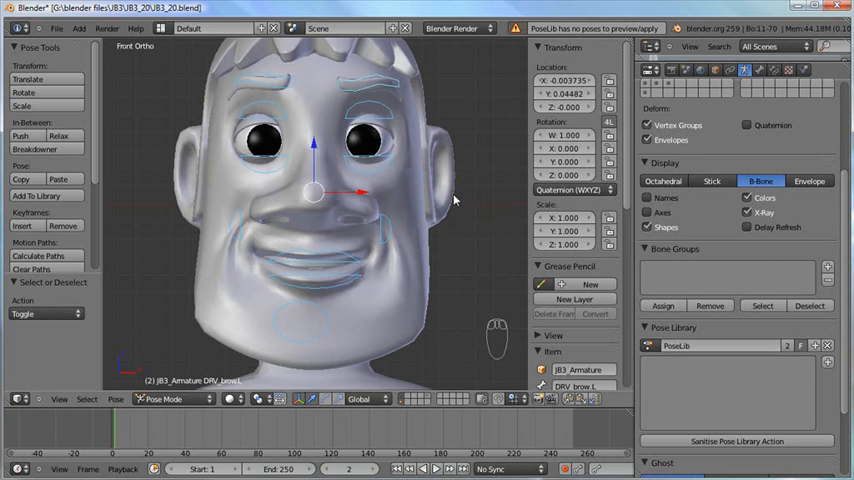
{"action": "mouse_move", "coordinate": [362, 180]}
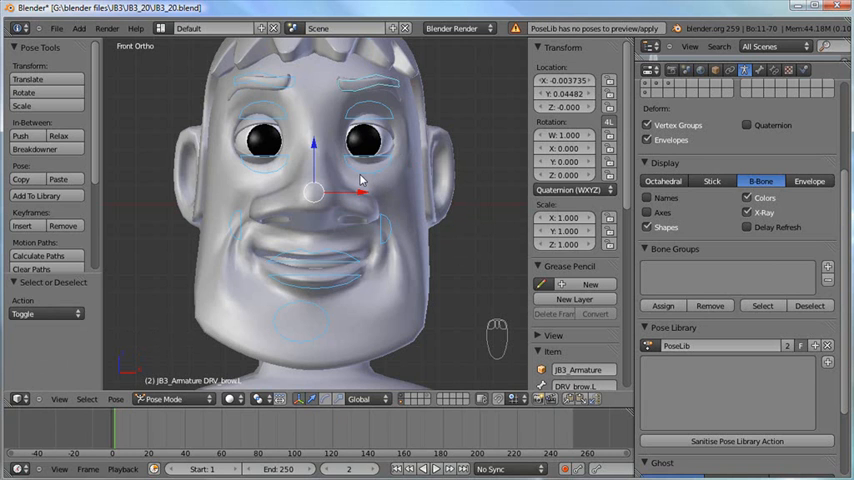
{"action": "key", "text": "shift+l"}
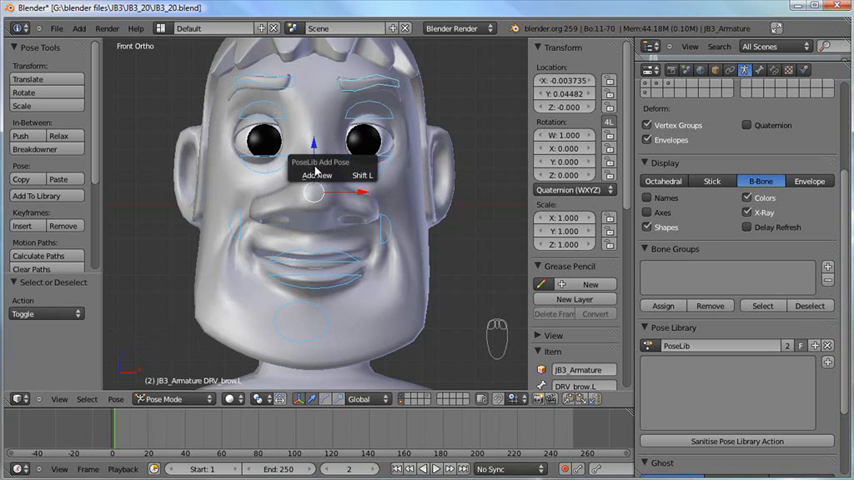
{"action": "mouse_move", "coordinate": [318, 176]}
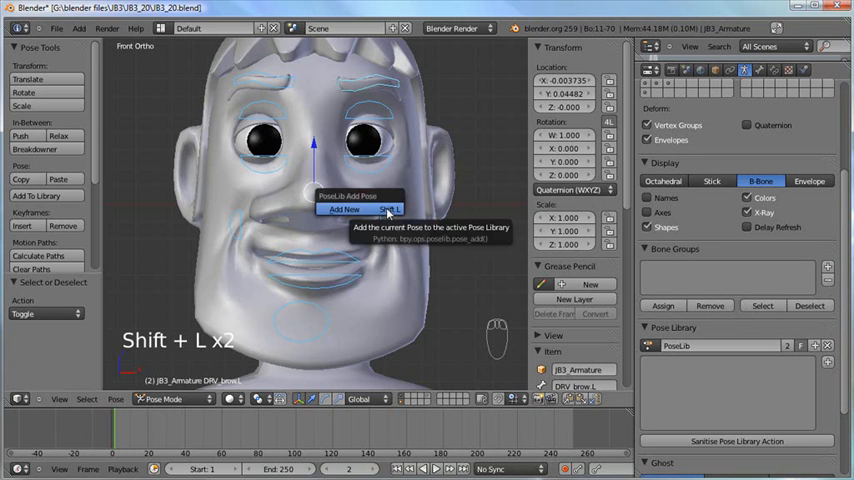
{"action": "left_click", "coordinate": [344, 208]}
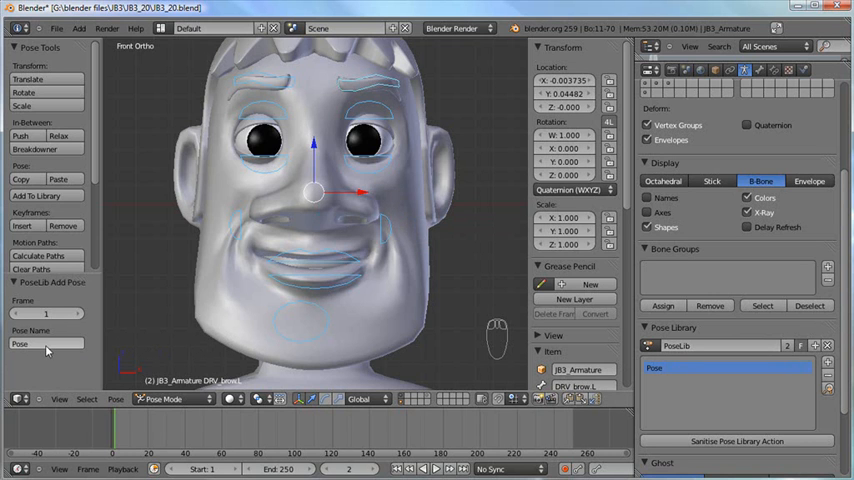
{"action": "left_click", "coordinate": [44, 344]}
{"action": "type", "text": "F friendly smil"}
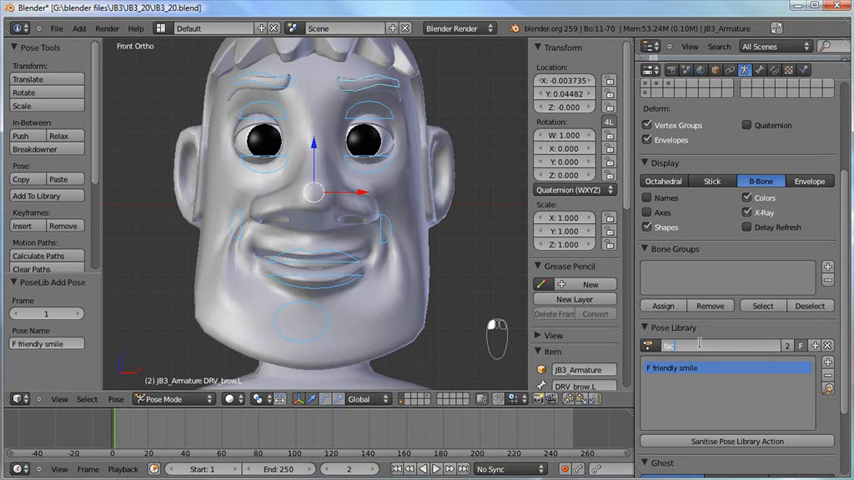
{"action": "type", "text": "facial expressions"}
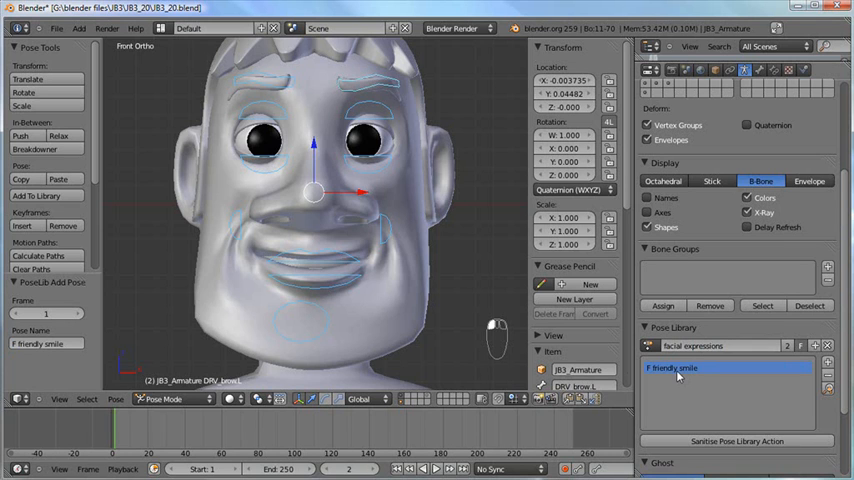
{"action": "mouse_move", "coordinate": [78, 372]}
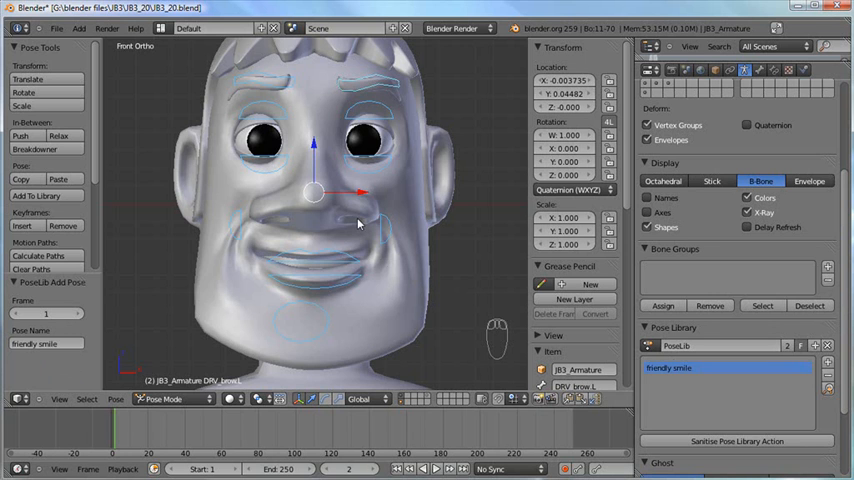
{"action": "key", "text": "a"}
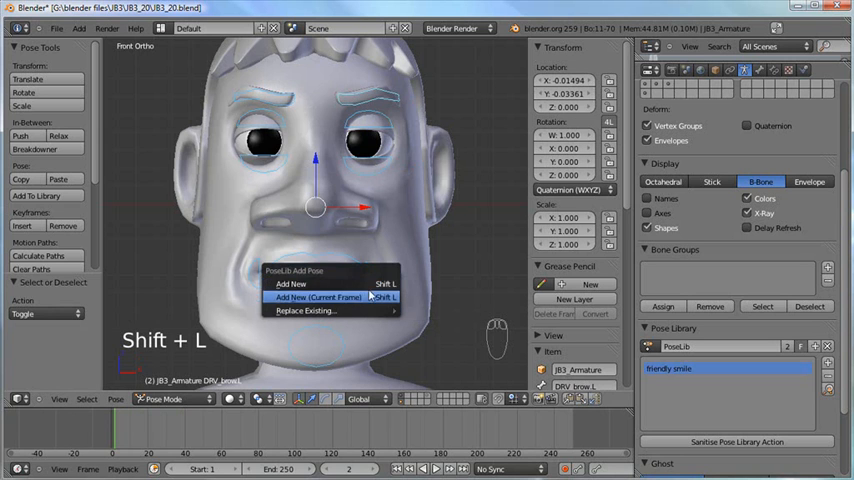
- Add the frowning face as a second library pose named 'bored'
{"action": "left_click", "coordinate": [316, 296]}
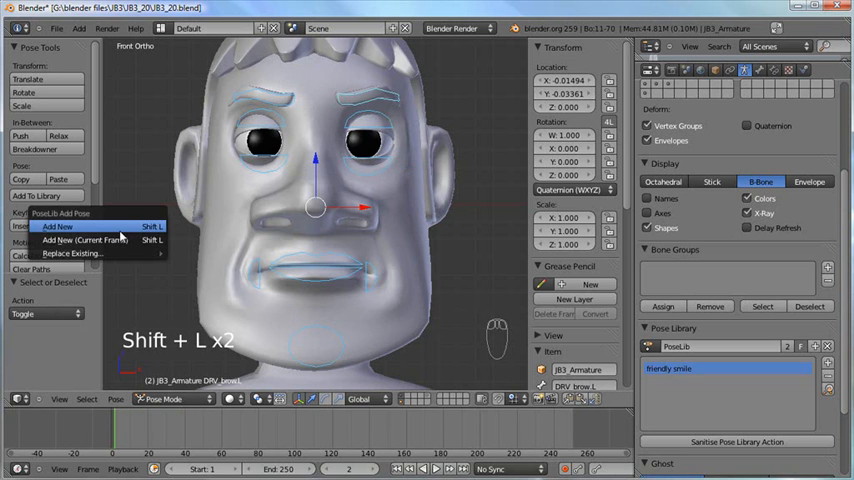
{"action": "mouse_move", "coordinate": [72, 252]}
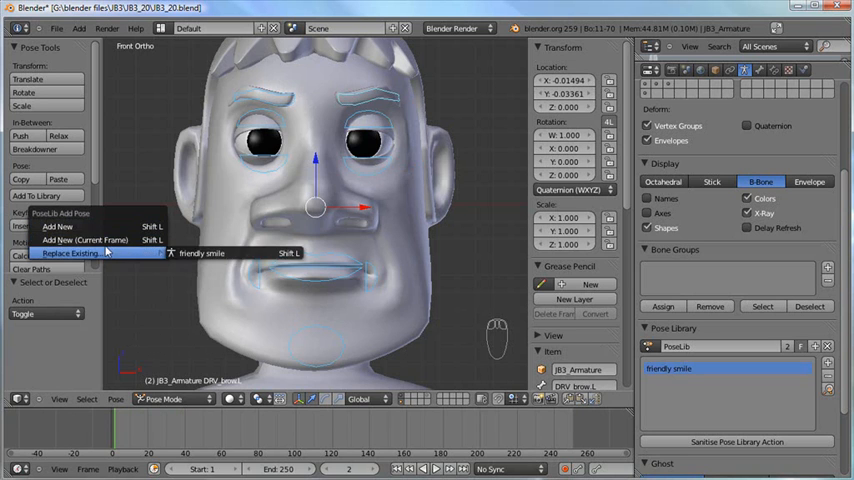
{"action": "mouse_move", "coordinate": [84, 240]}
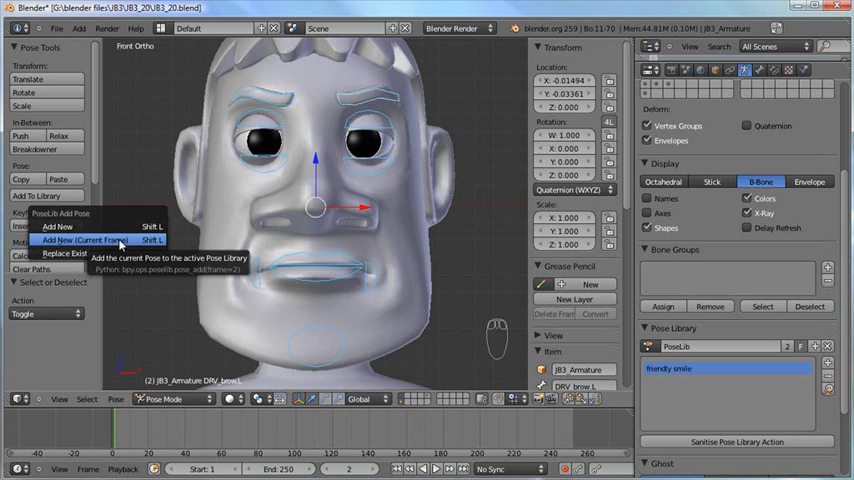
{"action": "mouse_move", "coordinate": [70, 252]}
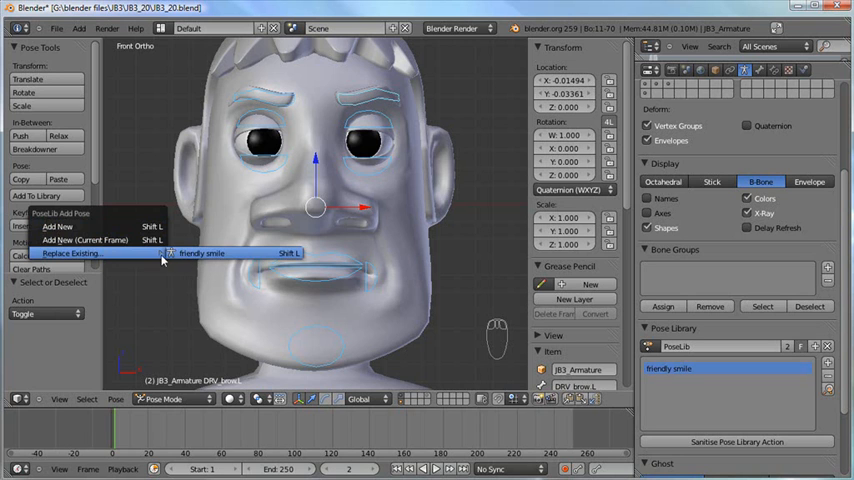
{"action": "mouse_move", "coordinate": [84, 240]}
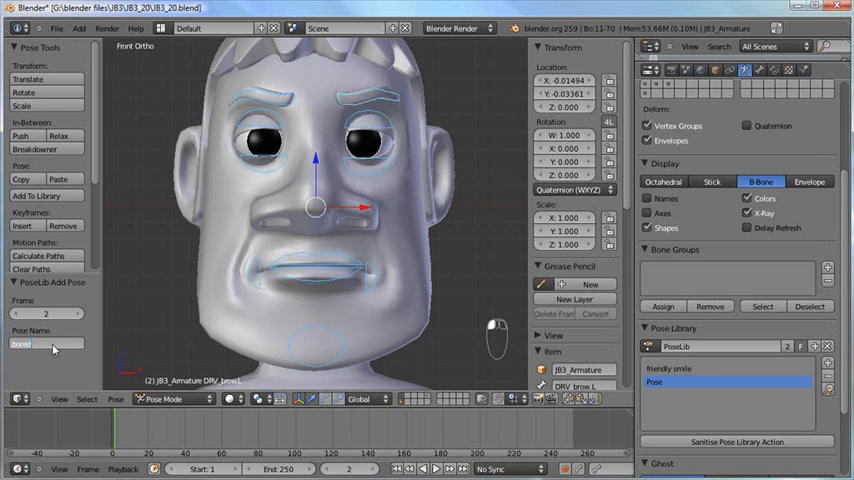
{"action": "type", "text": "bored"}
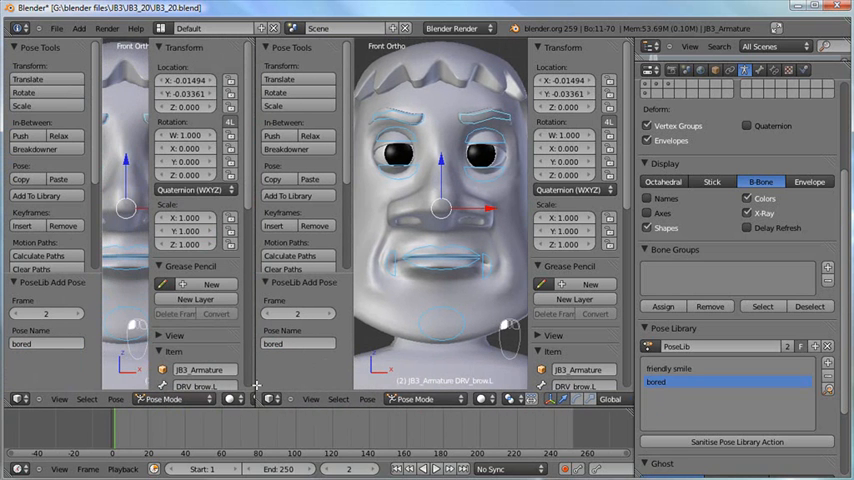
- Switch the large left-hand area's editor type to the Dope Sheet
{"action": "left_click", "coordinate": [20, 400]}
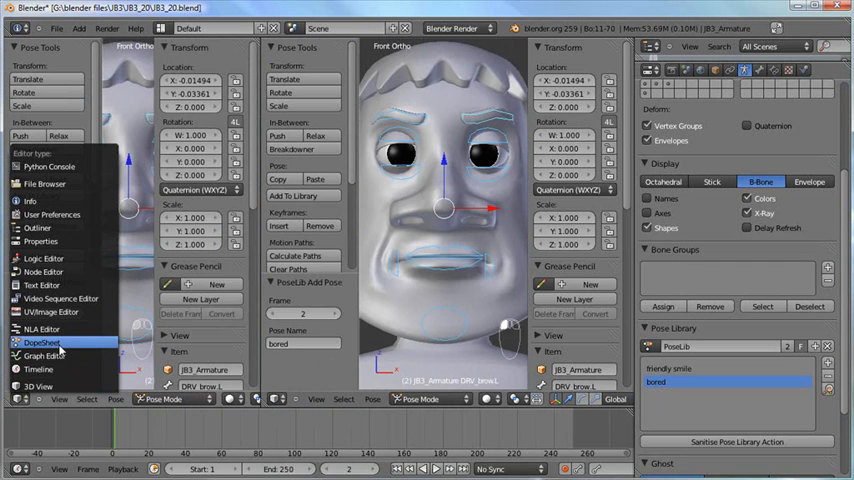
{"action": "left_click", "coordinate": [40, 342]}
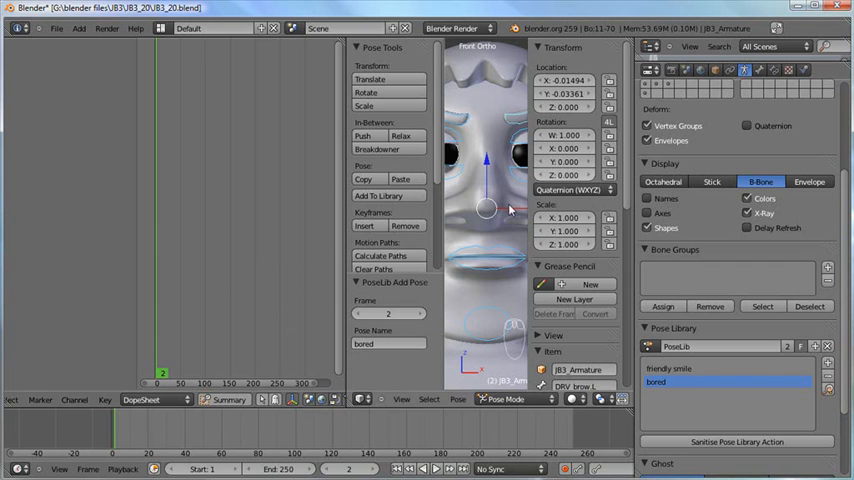
{"action": "mouse_move", "coordinate": [496, 330]}
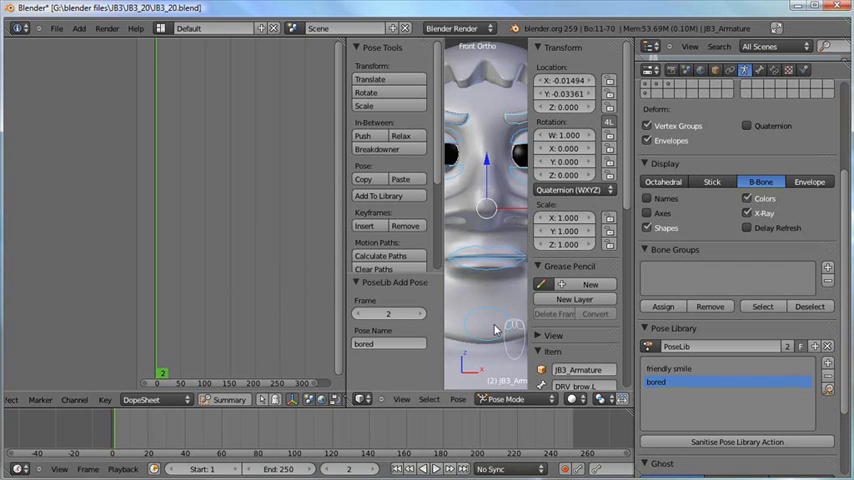
{"action": "mouse_move", "coordinate": [488, 284]}
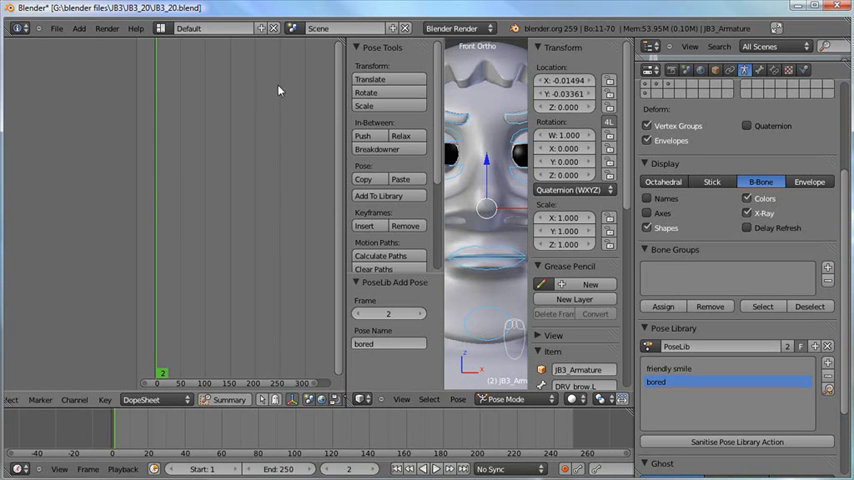
{"action": "mouse_move", "coordinate": [324, 284]}
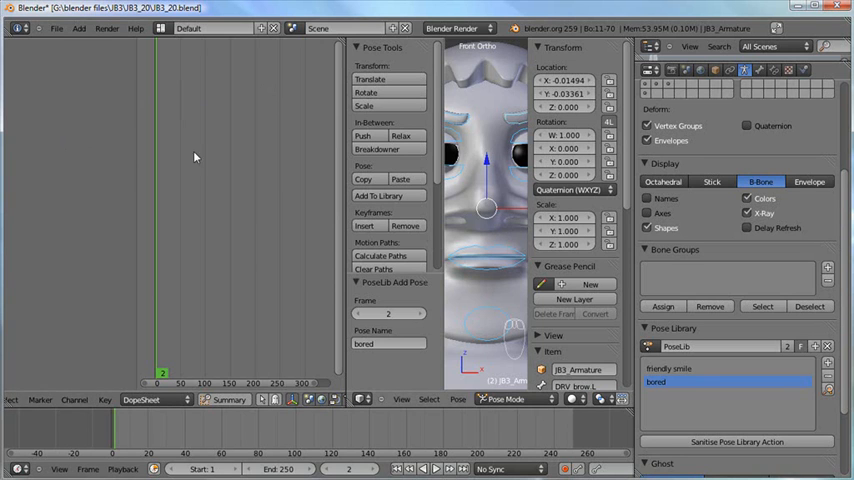
{"action": "mouse_move", "coordinate": [110, 98]}
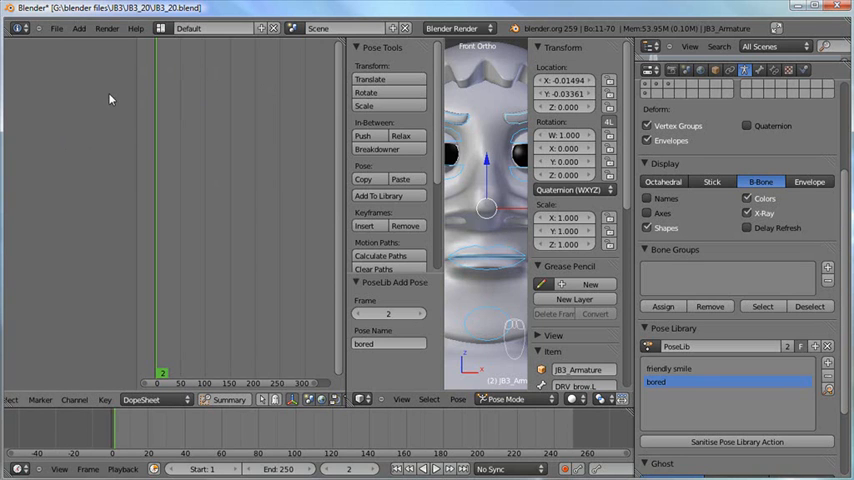
{"action": "mouse_move", "coordinate": [446, 168]}
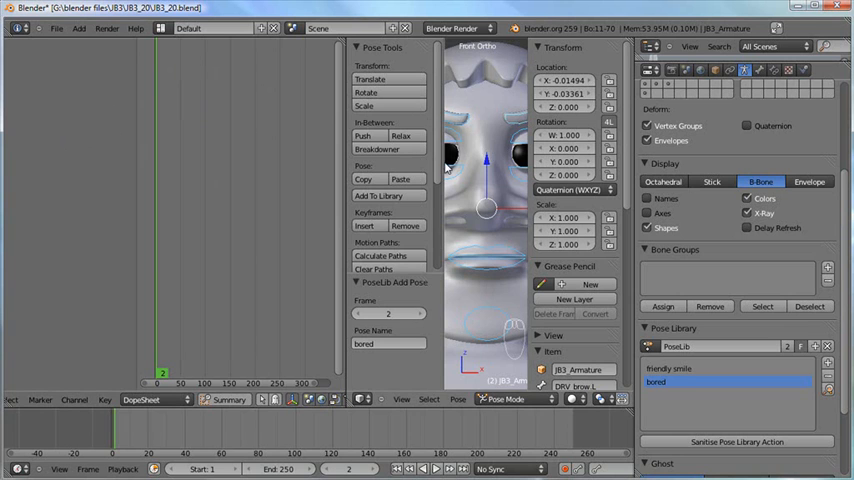
{"action": "mouse_move", "coordinate": [456, 318]}
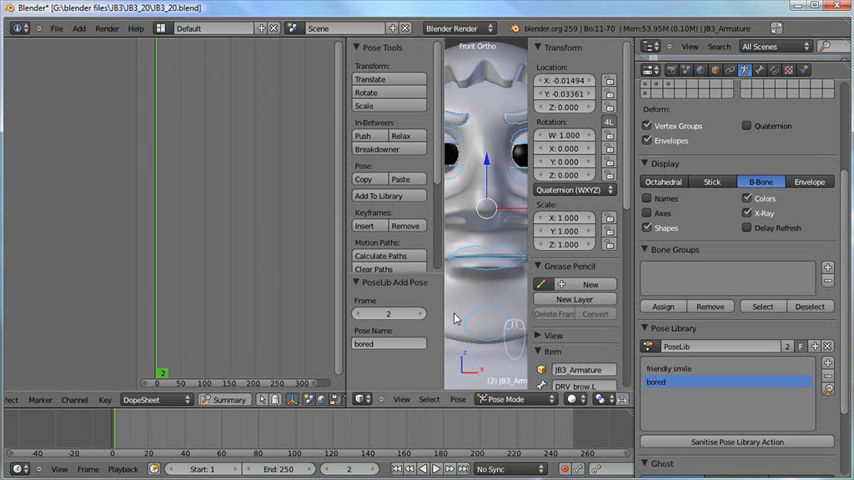
- Switch the Dope Sheet to Action Editor mode and browse the PoseLib action's keyframes
{"action": "left_click", "coordinate": [150, 400]}
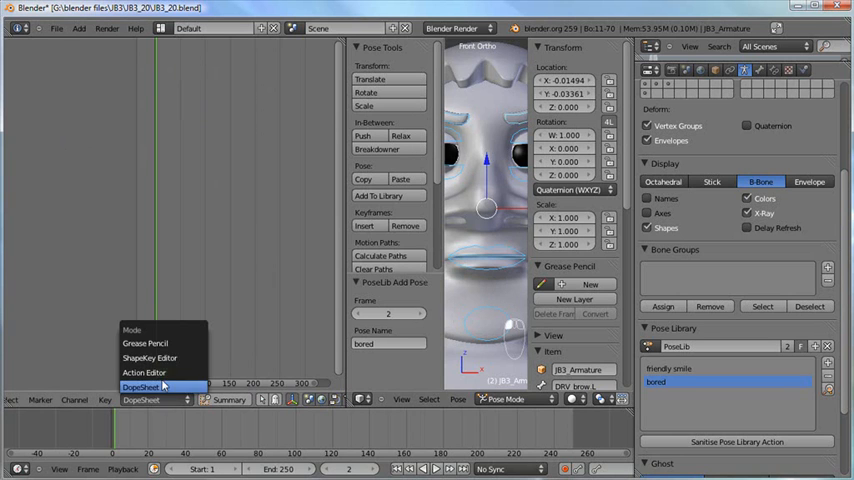
{"action": "left_click", "coordinate": [144, 372]}
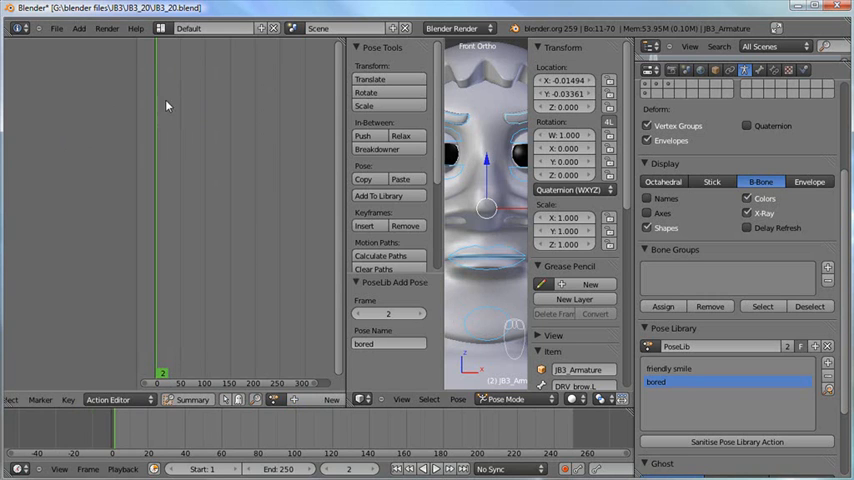
{"action": "mouse_move", "coordinate": [346, 276]}
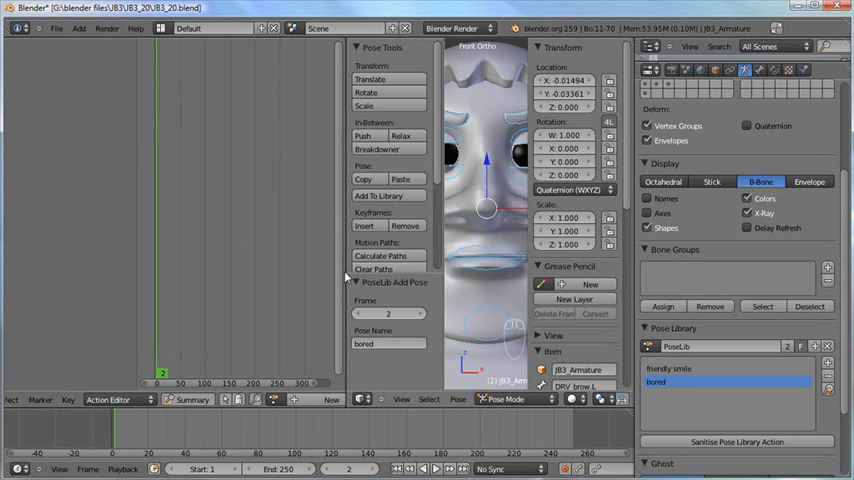
{"action": "mouse_move", "coordinate": [298, 286]}
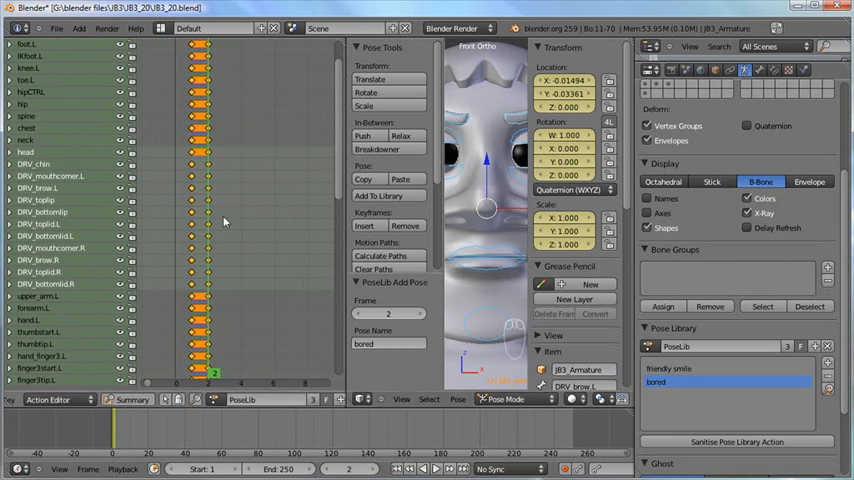
{"action": "scroll", "scroll_direction": "down", "scroll_amount": 3}
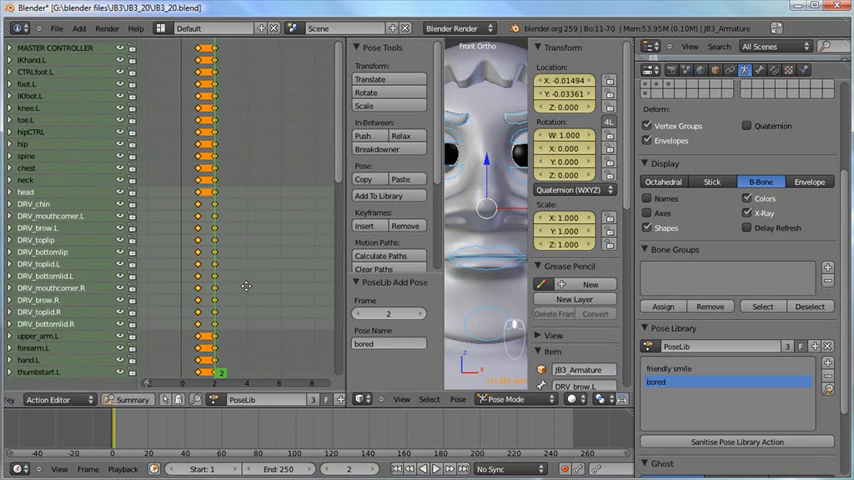
{"action": "scroll", "scroll_direction": "down", "scroll_amount": 3}
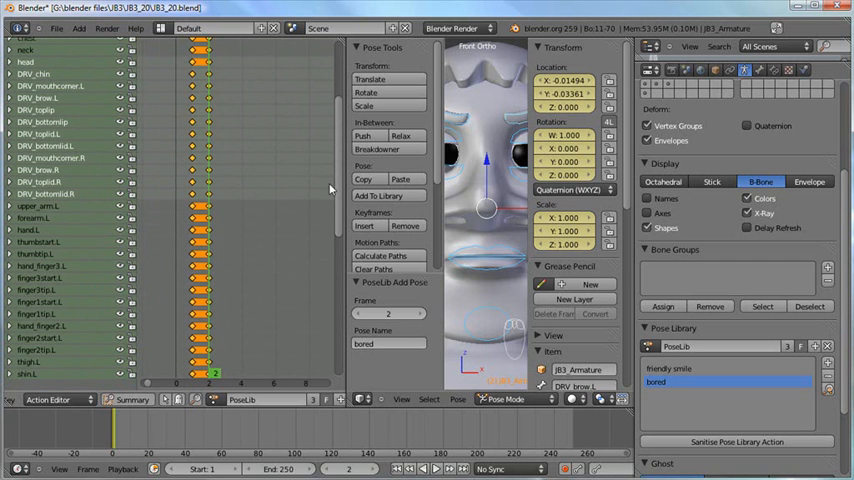
{"action": "mouse_move", "coordinate": [176, 232]}
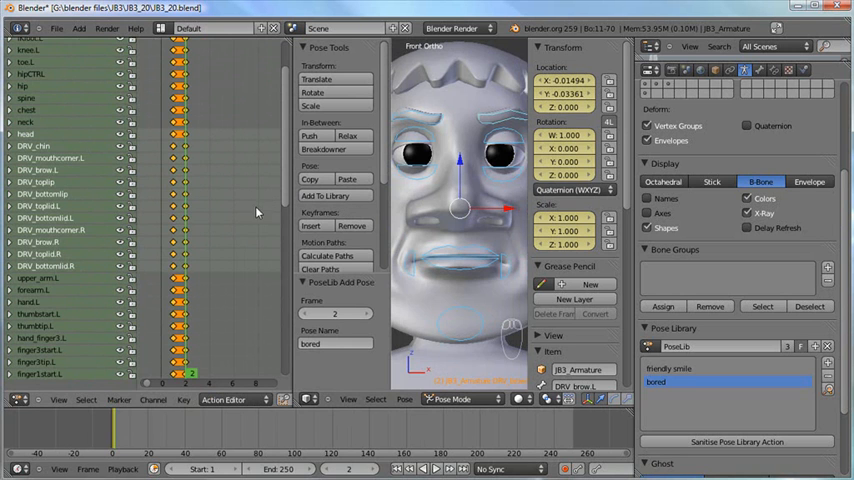
- Select the 'friendly smile' pose in the Pose Library list
{"action": "left_click", "coordinate": [668, 368]}
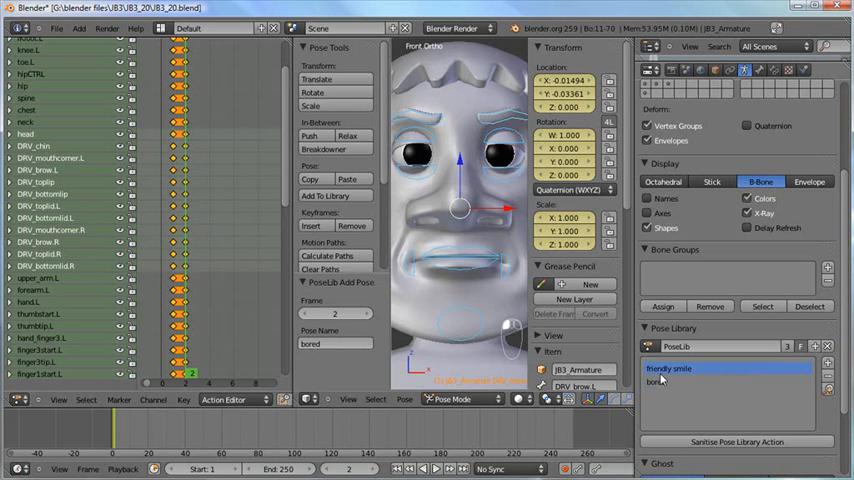
{"action": "left_click", "coordinate": [680, 382]}
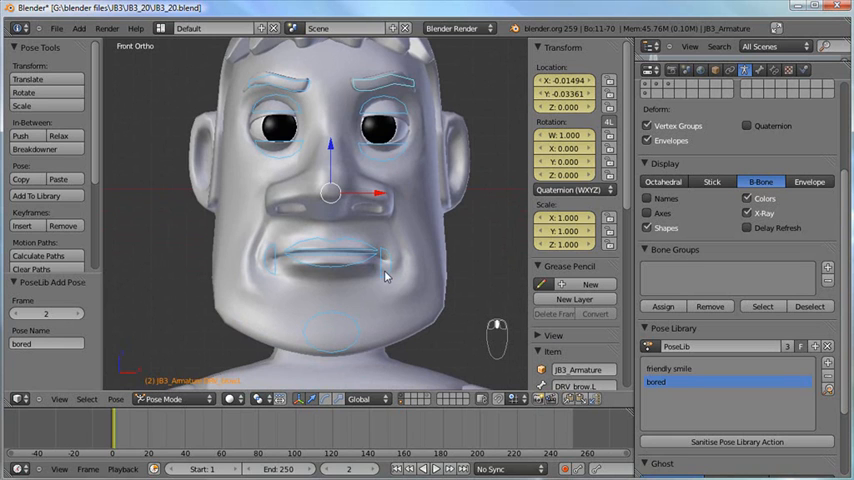
{"action": "mouse_move", "coordinate": [302, 208]}
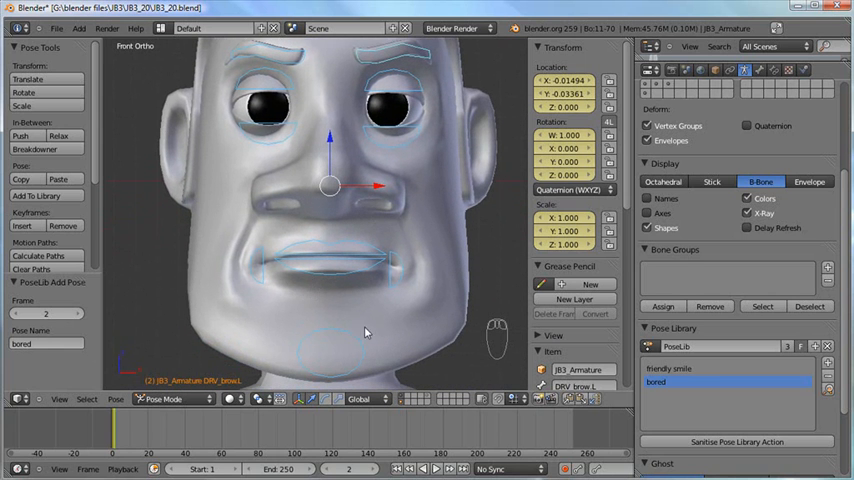
{"action": "mouse_move", "coordinate": [336, 290]}
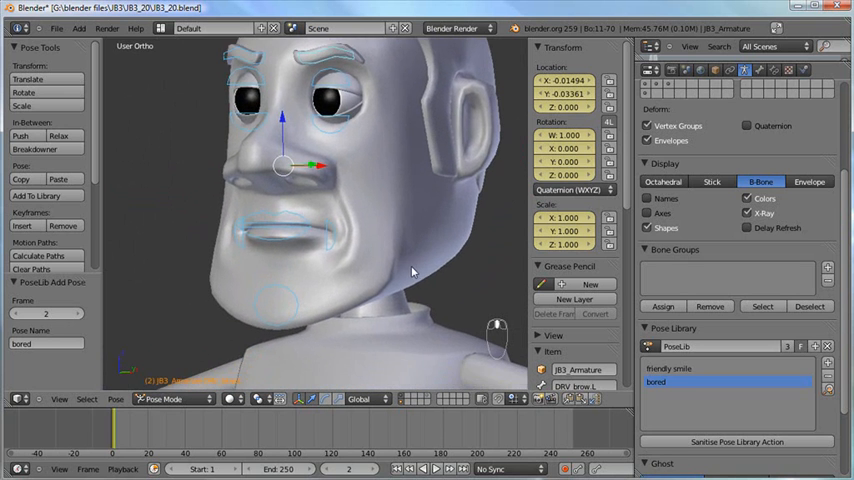
{"action": "mouse_move", "coordinate": [348, 268]}
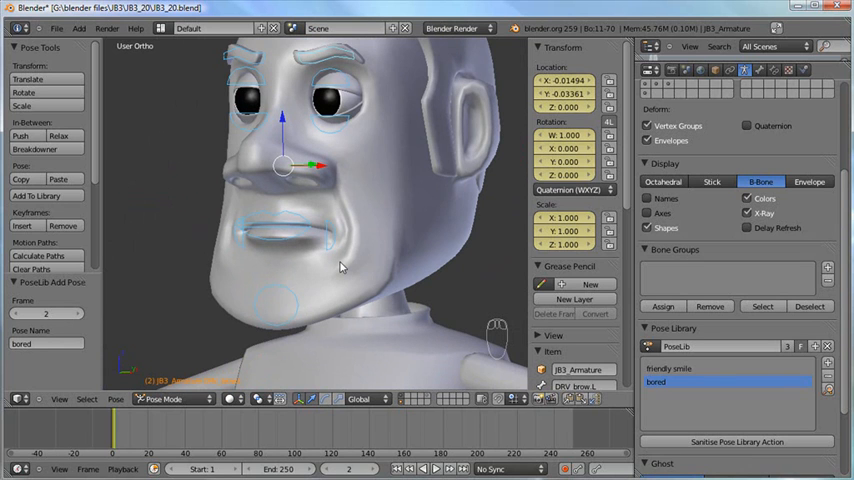
{"action": "mouse_move", "coordinate": [316, 300]}
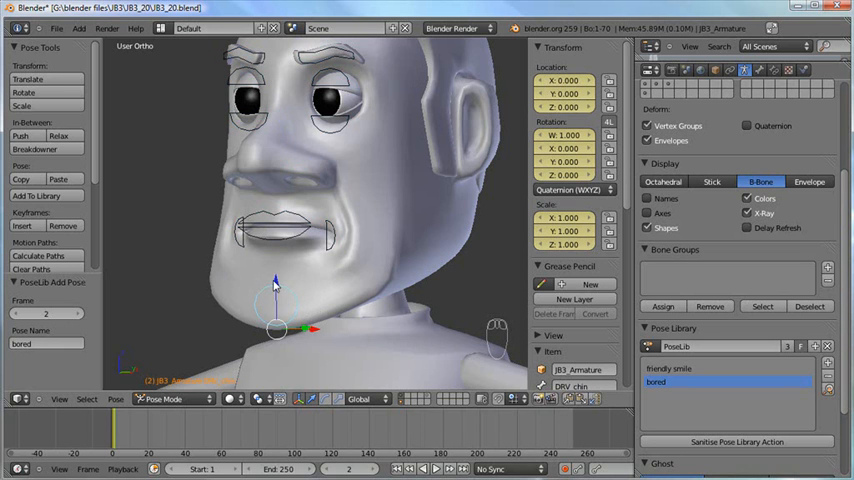
{"action": "mouse_move", "coordinate": [296, 304]}
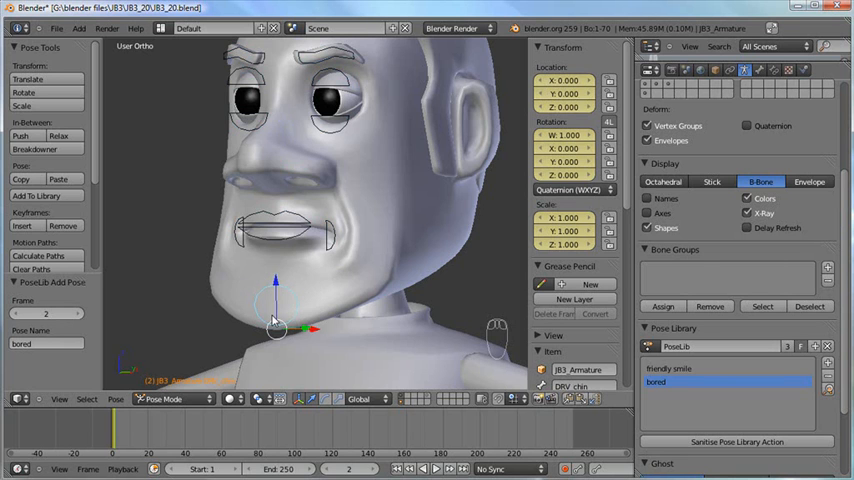
{"action": "mouse_move", "coordinate": [264, 302]}
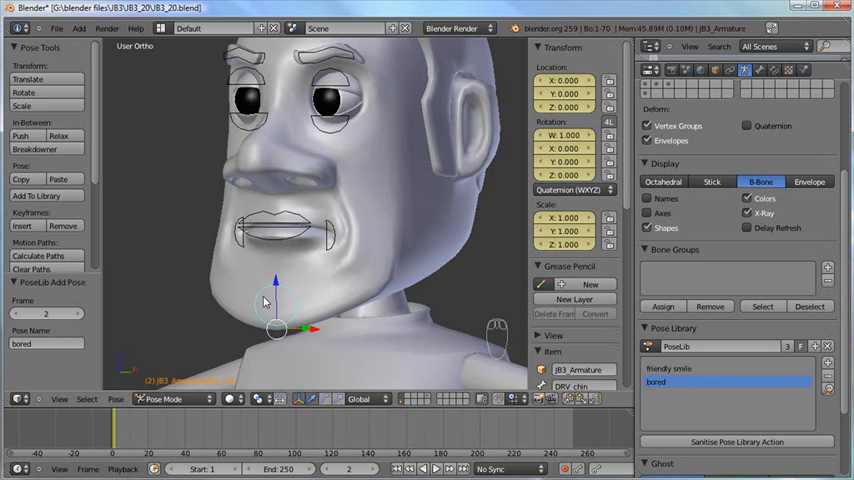
{"action": "mouse_move", "coordinate": [236, 278]}
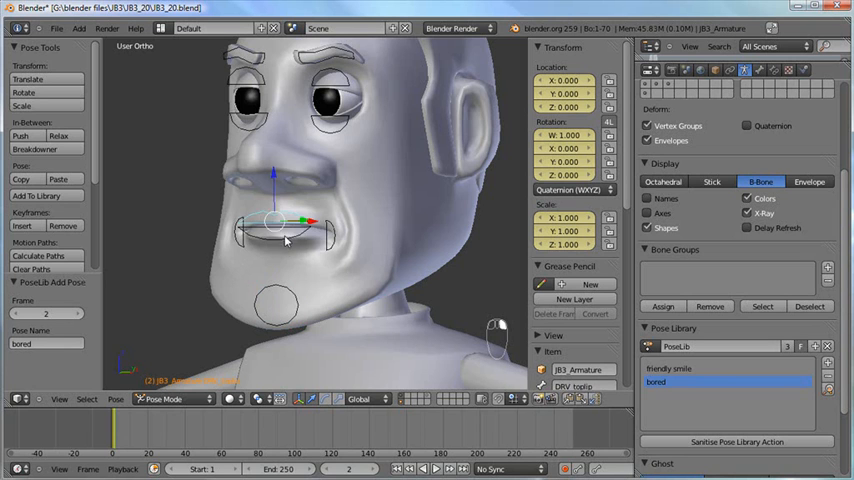
- Move the mouth controls along X into pressed lips and add them as the m.b.p pose
{"action": "key", "text": "g"}
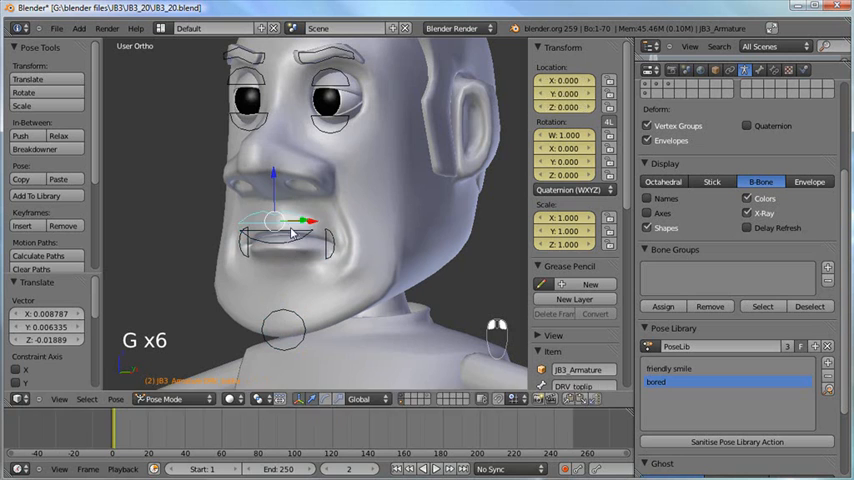
{"action": "left_click_drag", "start_coordinate": [290, 236], "coordinate": [330, 250]}
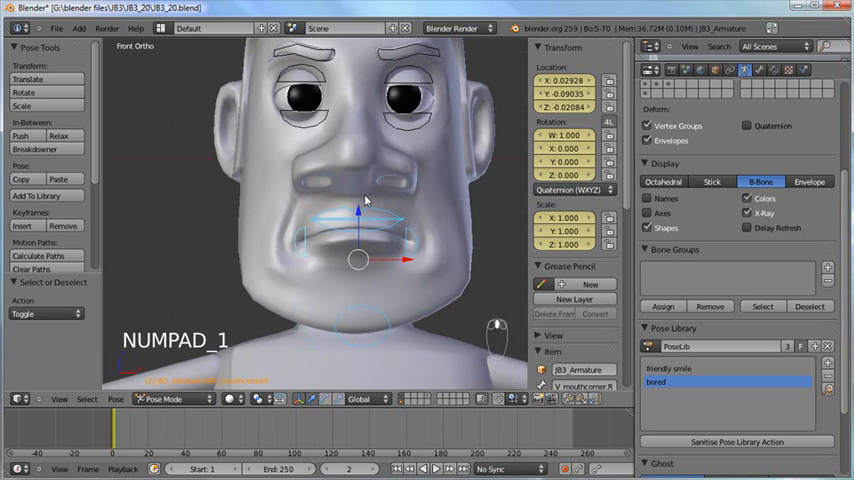
{"action": "key", "text": "shift+l"}
{"action": "type", "text": "m b p"}
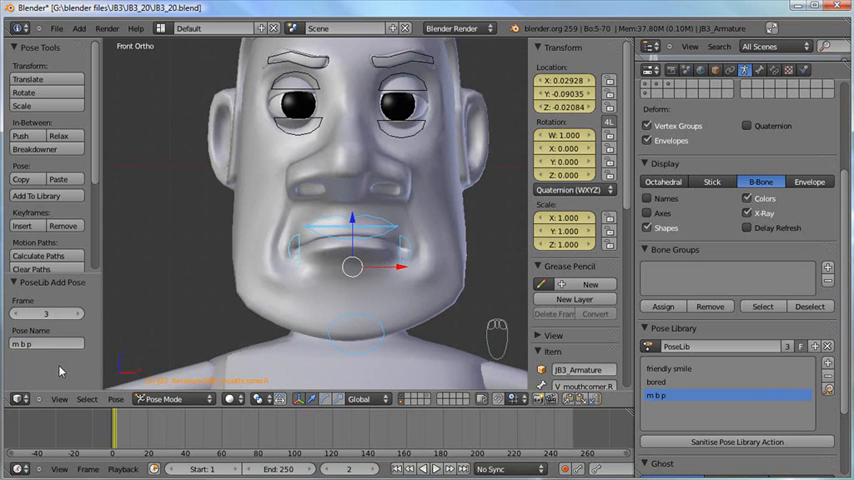
{"action": "mouse_move", "coordinate": [376, 296]}
{"action": "type", "text": "uhh"}
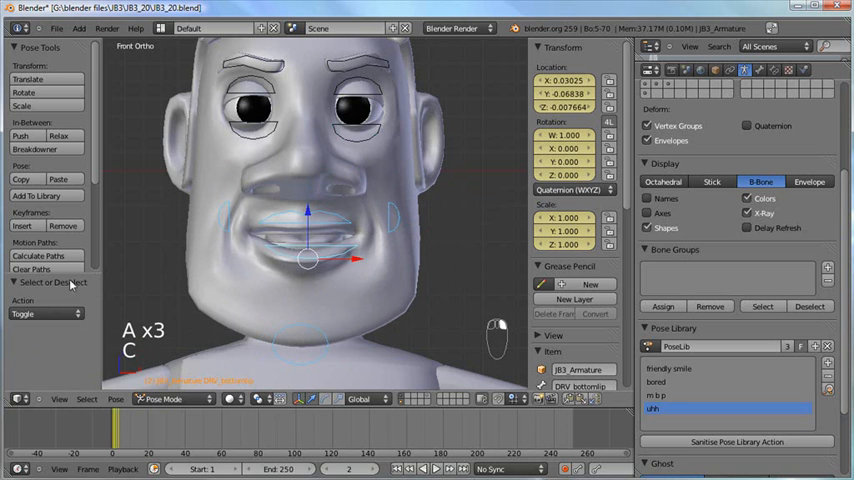
- Select the face control bones ready for shaping the next mouth pose
{"action": "key", "text": "shift+l"}
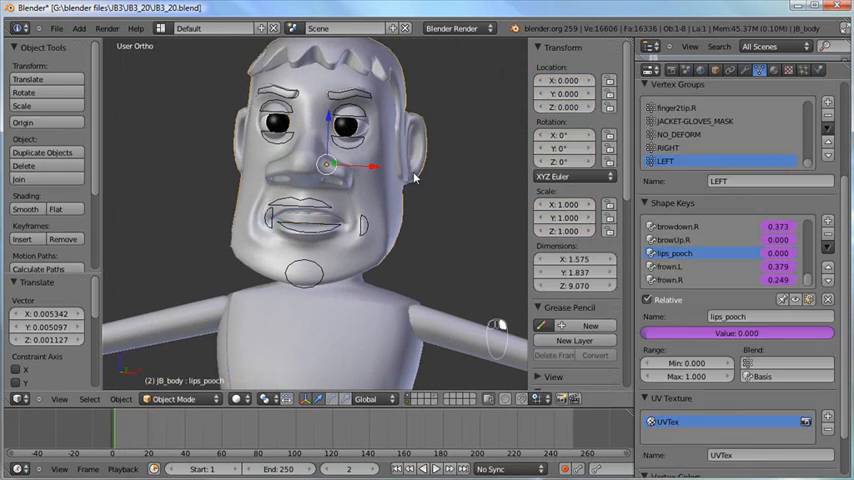
- Tweak the body's lip shape keys, check the mesh in edit mode, and return to the face rig
{"action": "scroll", "scroll_direction": "down", "scroll_amount": 3}
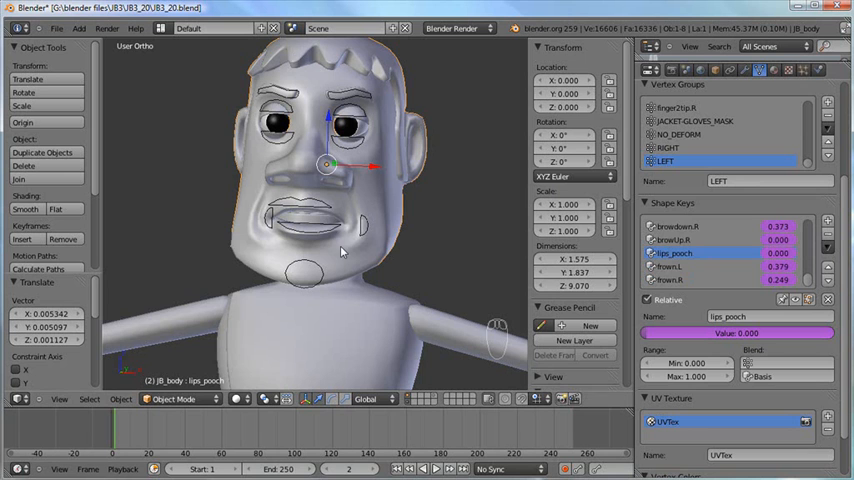
{"action": "mouse_move", "coordinate": [478, 268]}
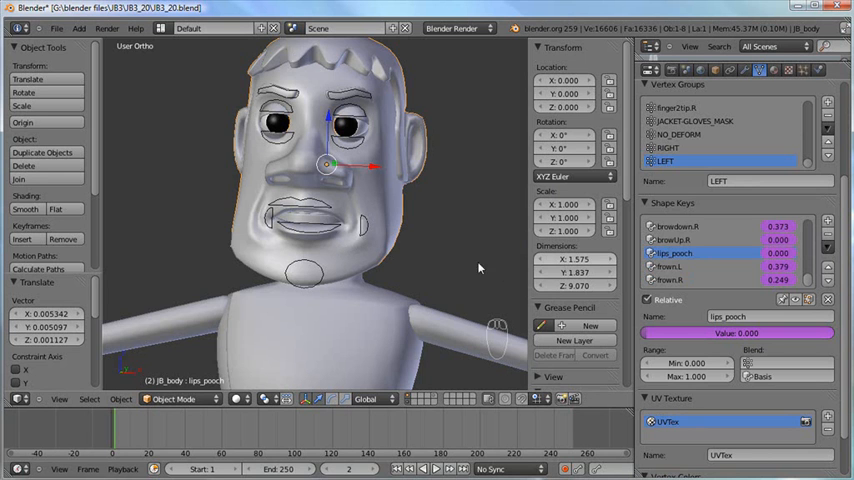
{"action": "mouse_move", "coordinate": [404, 210]}
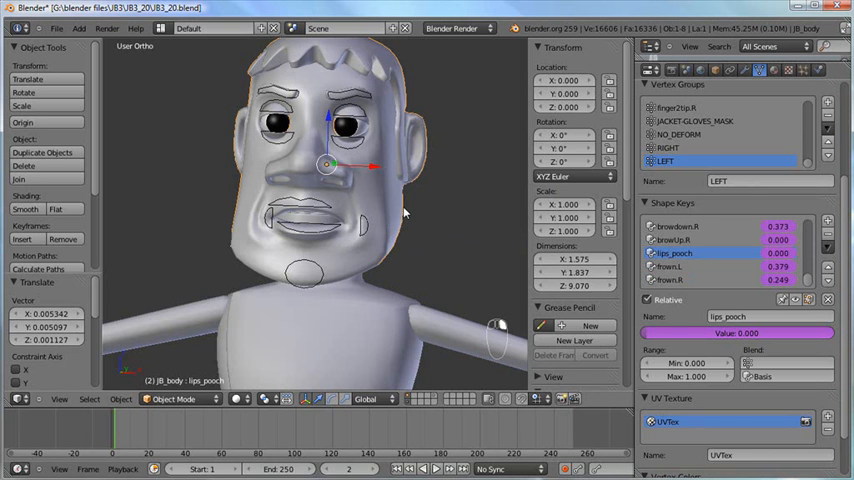
{"action": "key", "text": "Tab"}
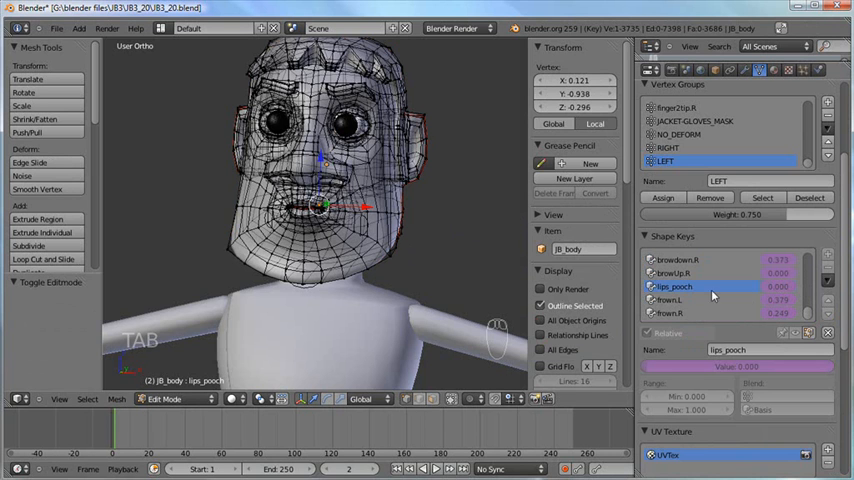
{"action": "key", "text": "Tab"}
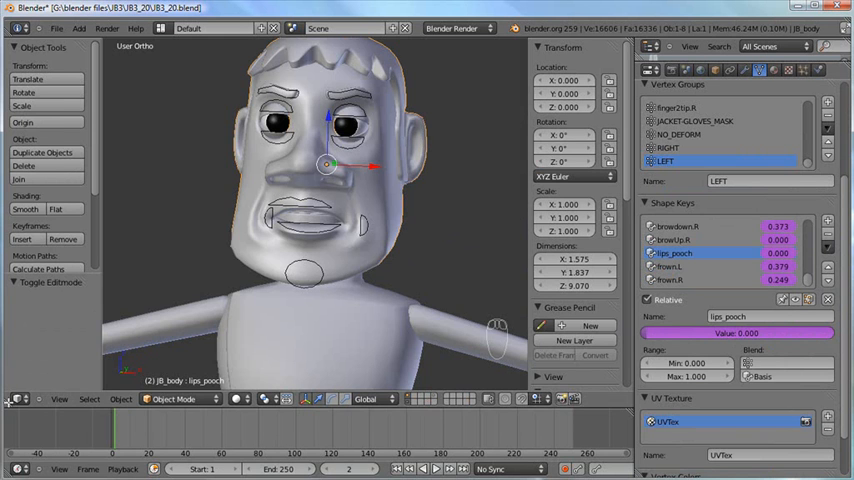
{"action": "left_click", "coordinate": [16, 400]}
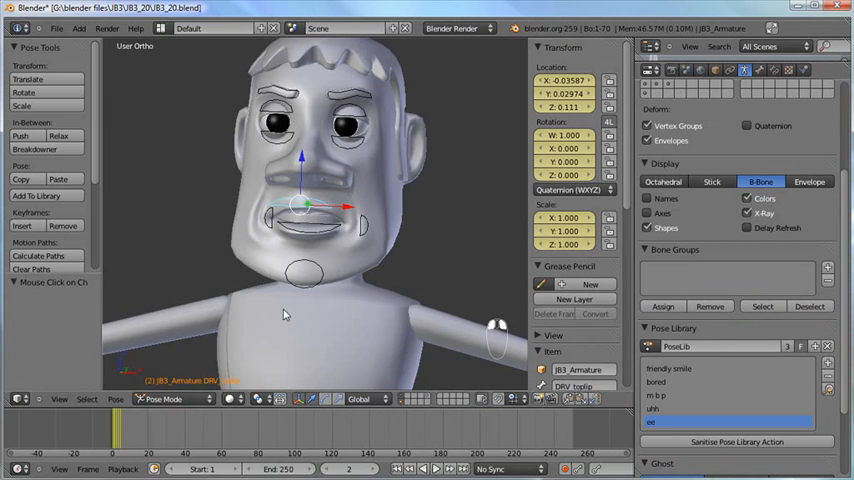
- From front view, store the puckered lips as a fifth library pose named 'ooh'
{"action": "key", "text": "KP_1"}
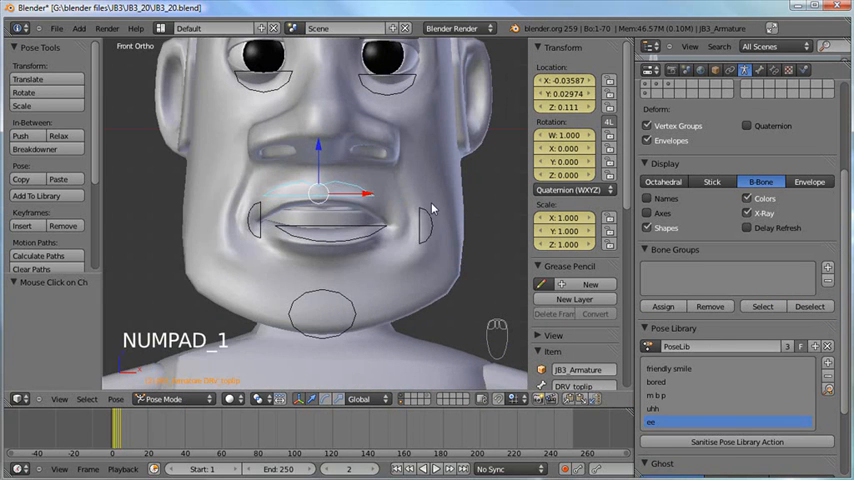
{"action": "key", "text": "s"}
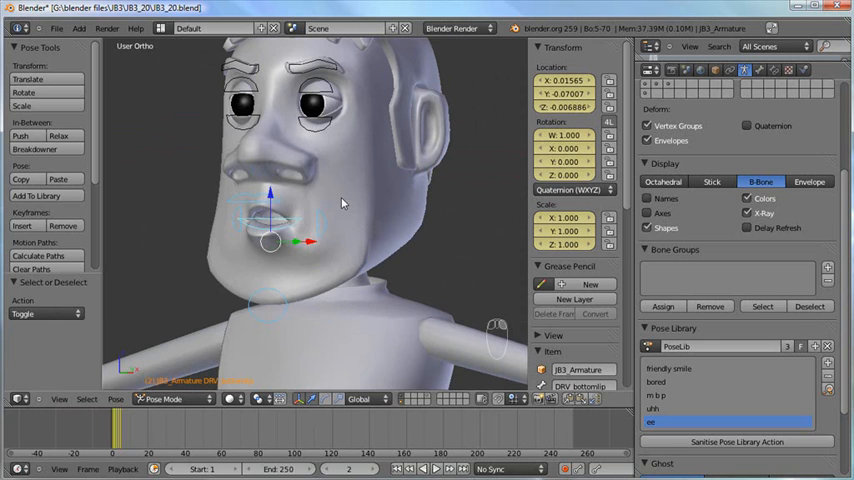
{"action": "key", "text": "shift+l"}
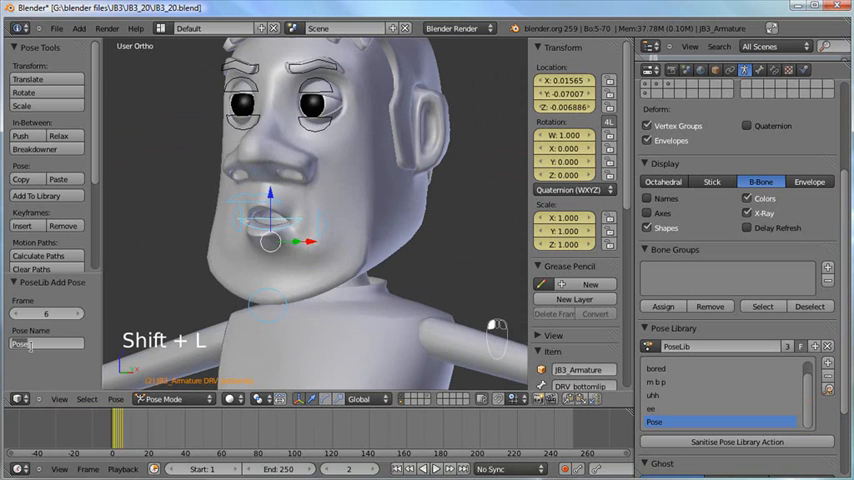
{"action": "type", "text": "ooh"}
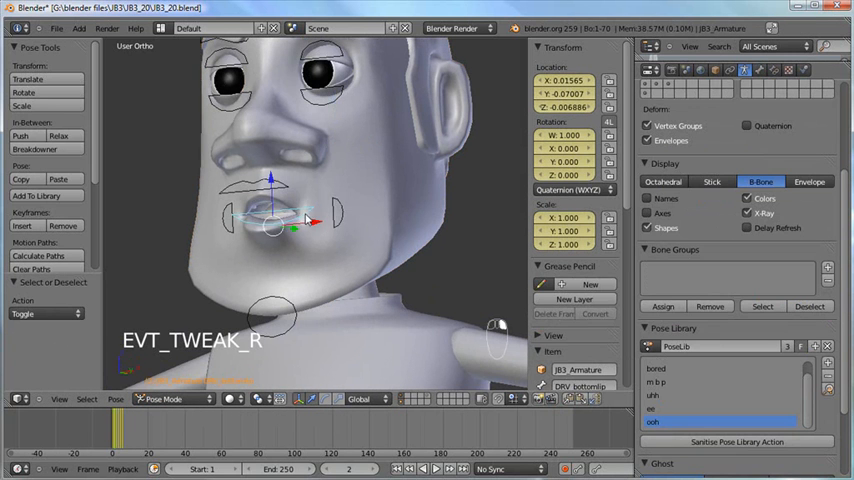
- Store a rounded open-mouth 'ch d' consonant pose as the sixth library entry and return the face to neutral
{"action": "key", "text": "alt+g"}
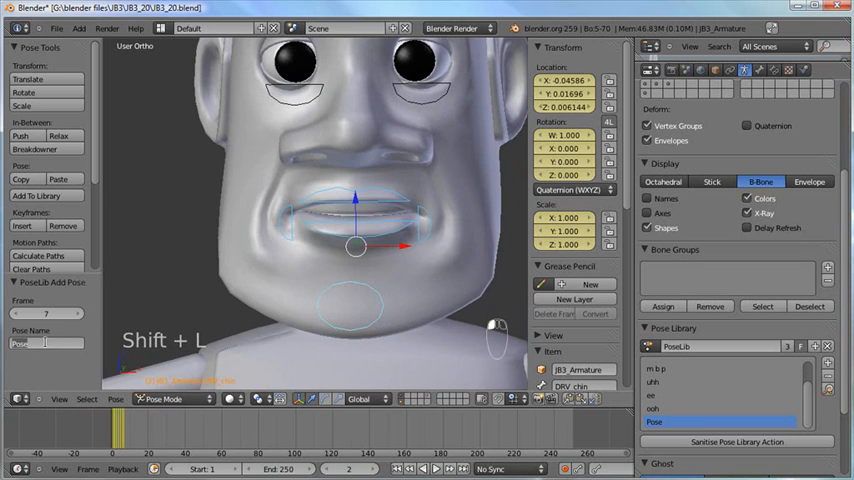
{"action": "type", "text": "chek"}
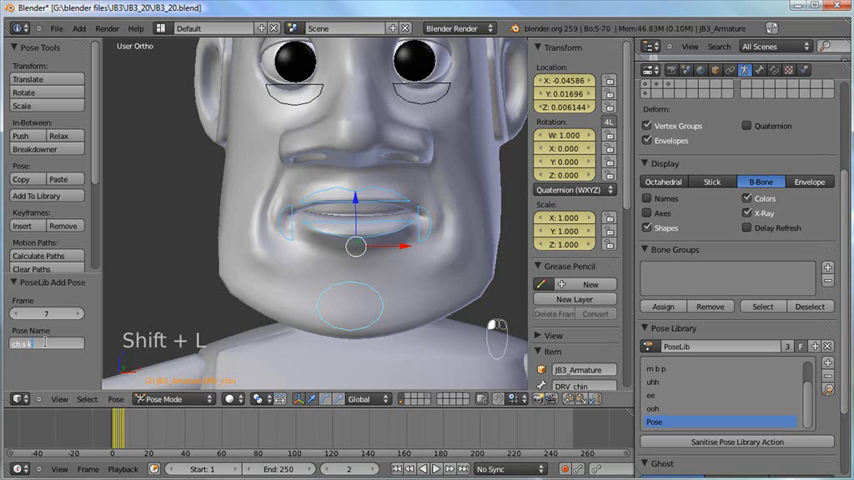
{"action": "type", "text": "d l n misc"}
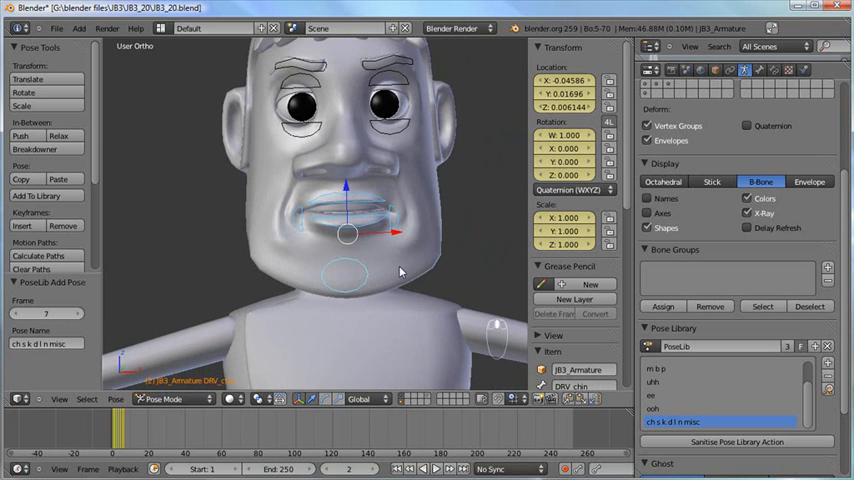
{"action": "key", "text": "KP_1"}
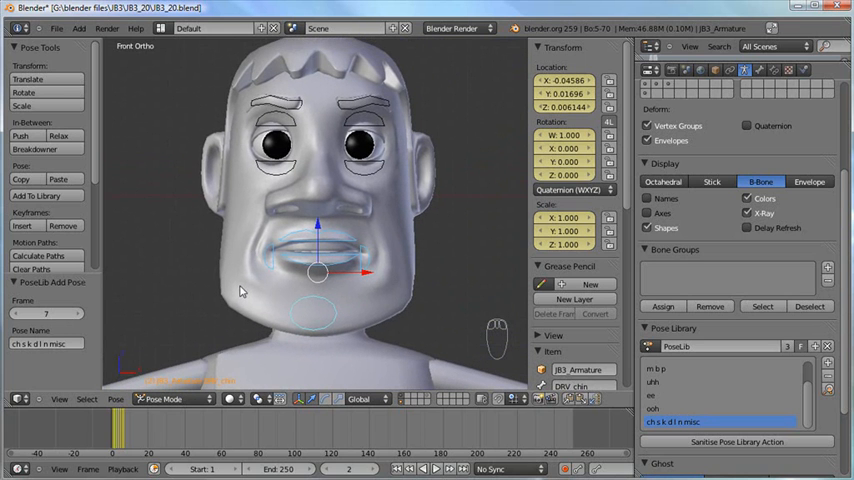
{"action": "mouse_move", "coordinate": [420, 256]}
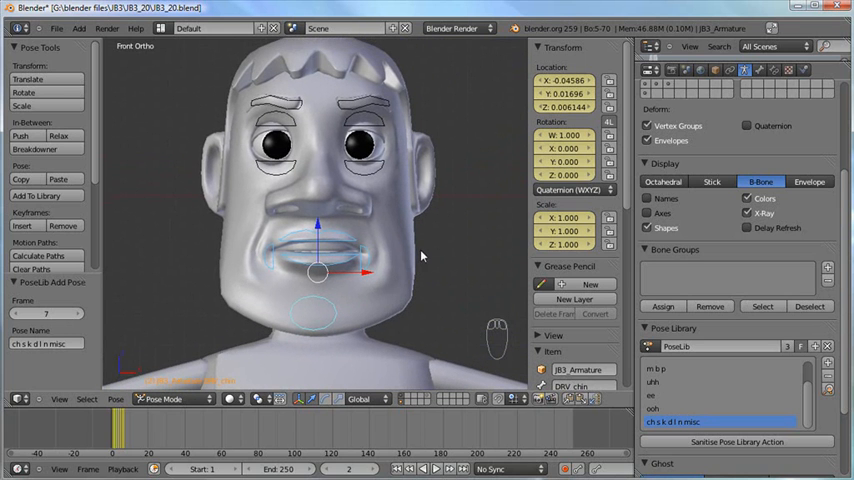
{"action": "key", "text": "a"}
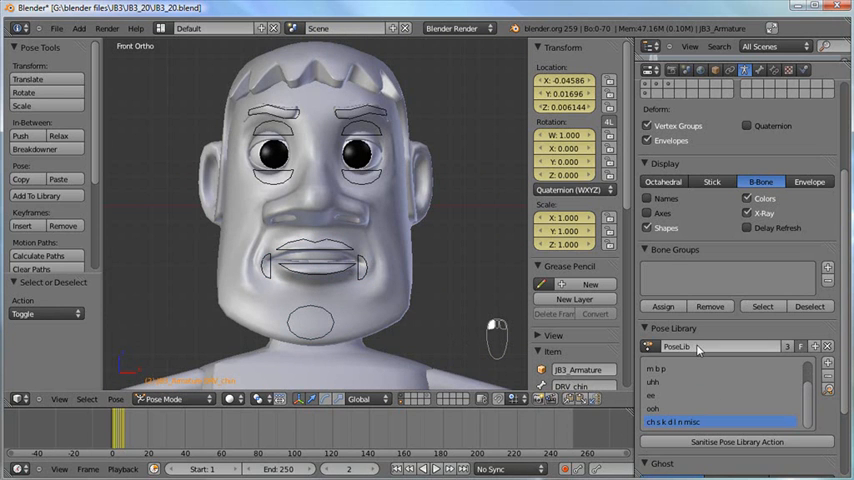
- Name the rig's PoseLib datablock 'face library'
{"action": "type", "text": "face"}
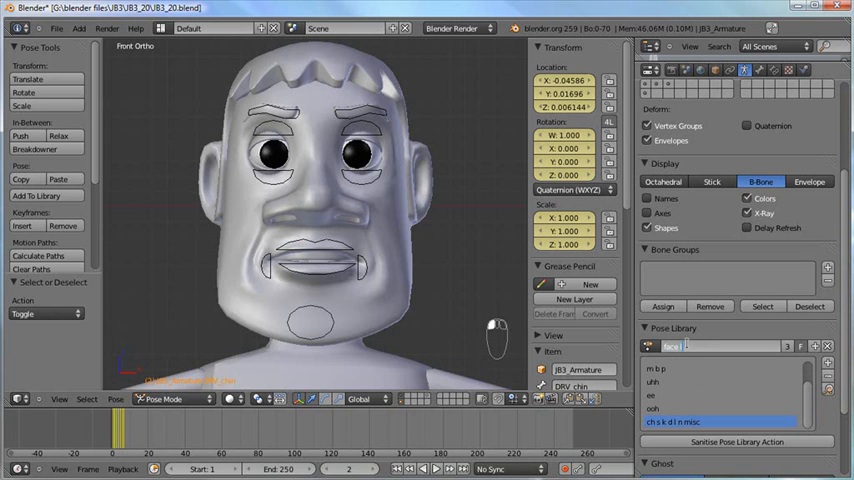
{"action": "type", "text": "face library"}
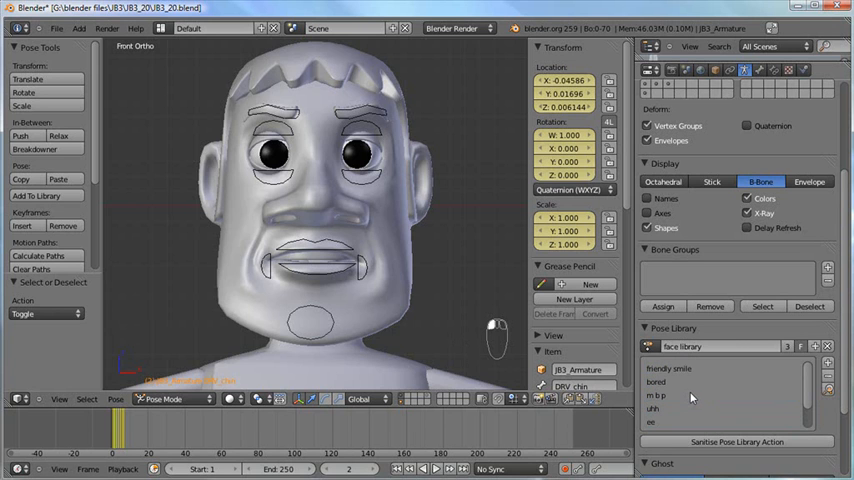
{"action": "mouse_move", "coordinate": [448, 256]}
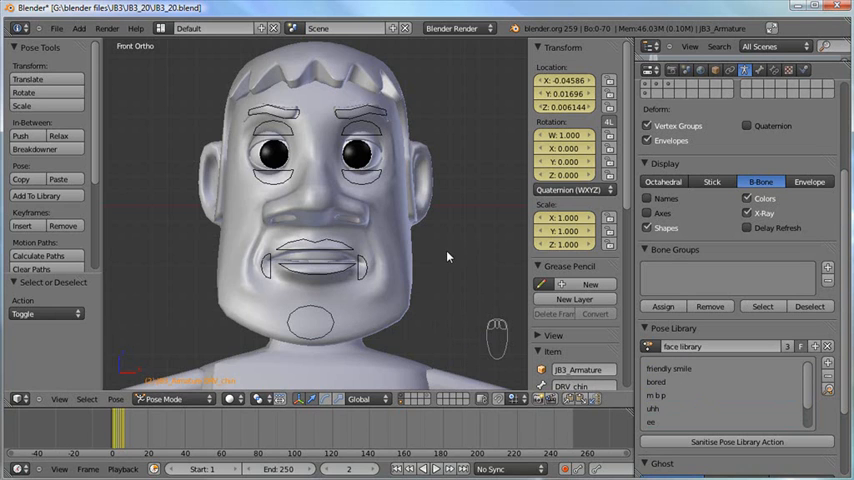
{"action": "key", "text": "a"}
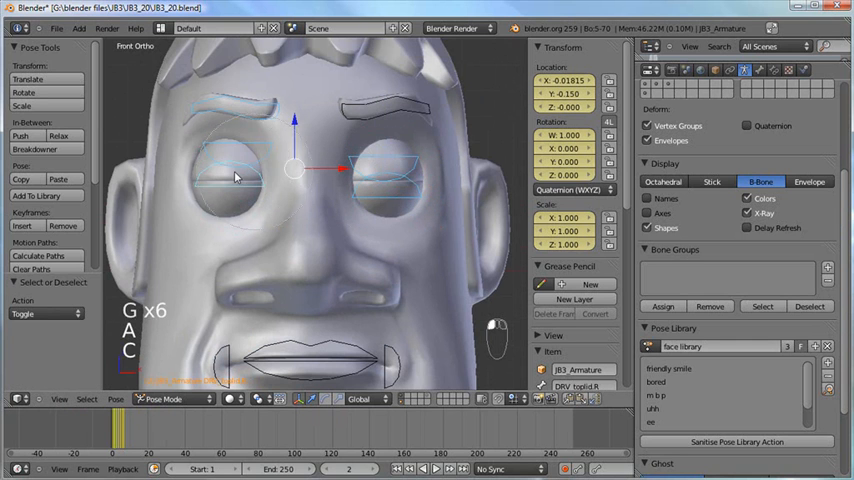
- Add the current eye pose as a new library entry via Shift+L, then clear all bones back to rest
{"action": "key", "text": "shift+l"}
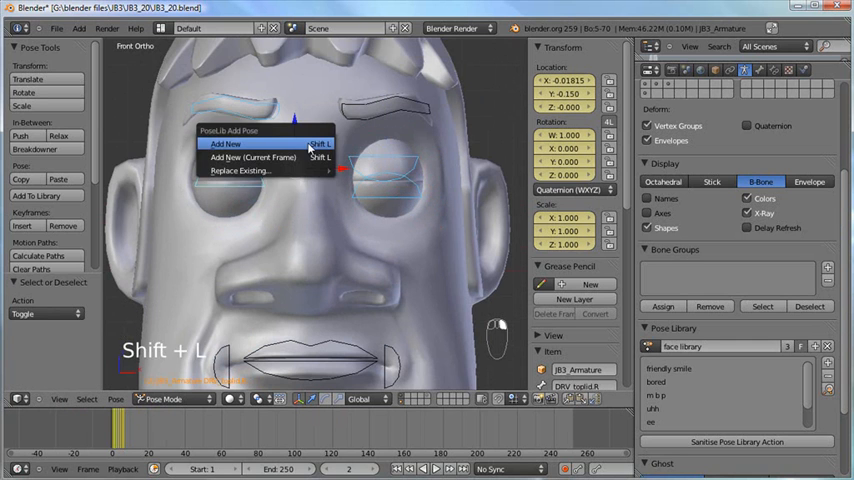
{"action": "left_click", "coordinate": [224, 144]}
{"action": "type", "text": "blink"}
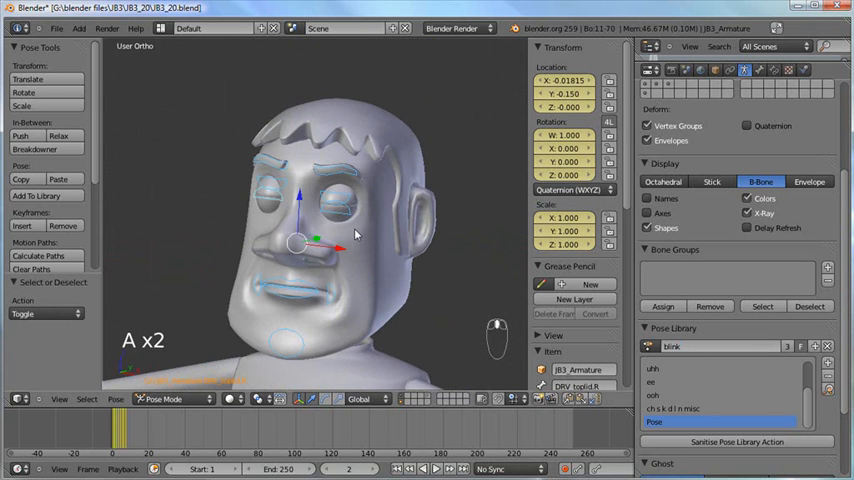
{"action": "key", "text": "alt+g"}
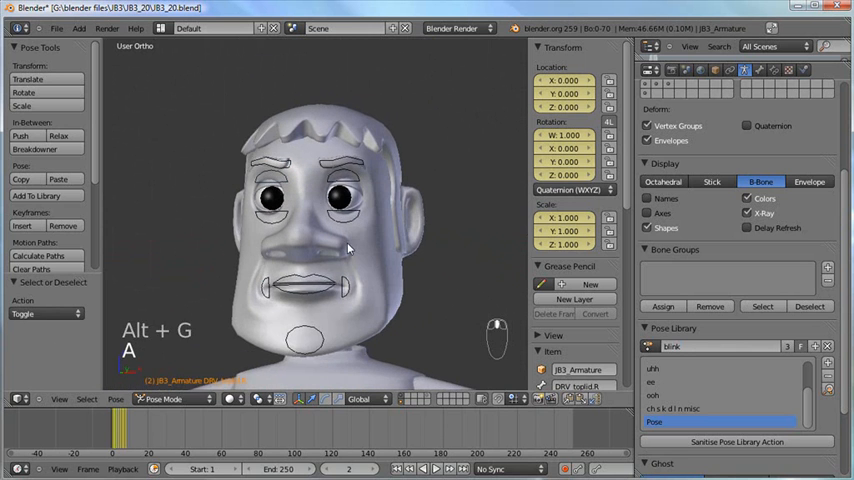
{"action": "key", "text": "alt+g"}
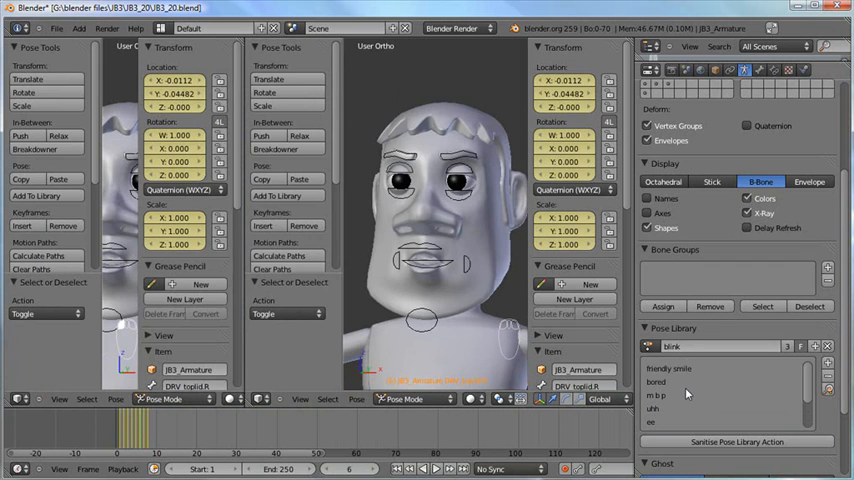
- Split off a Dope Sheet area listing the rig's bone channels beside the 3D face view
{"action": "scroll", "scroll_direction": "down", "scroll_amount": 3}
{"action": "type", "text": "face library"}
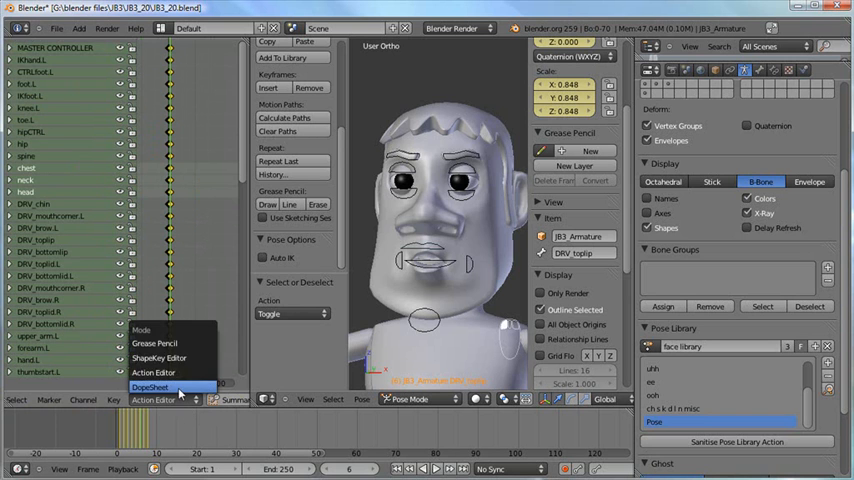
- Switch the Dope Sheet to show all bone channels with keyframes, then restore the full 3D view
{"action": "left_click", "coordinate": [150, 388]}
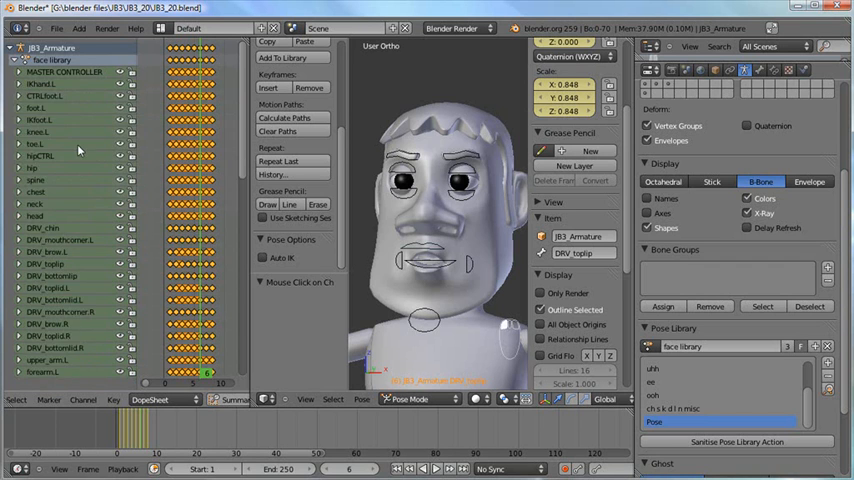
{"action": "left_click", "coordinate": [10, 60]}
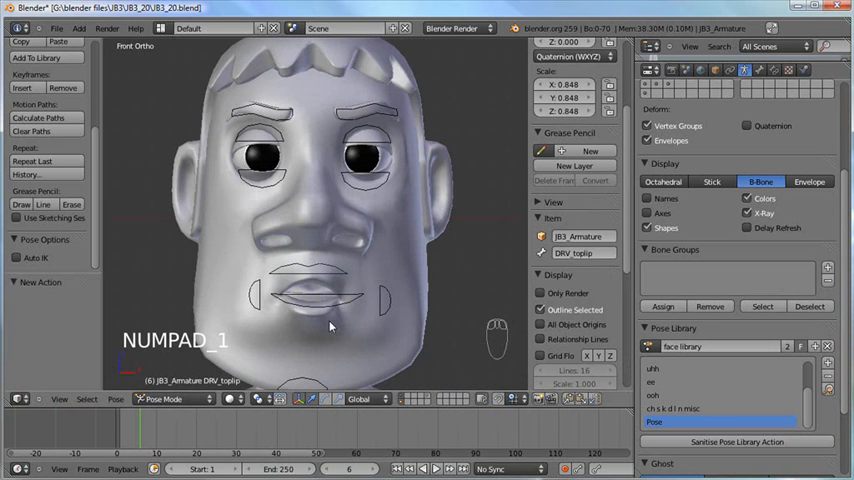
- Select all rig bones and clear their location and scale back to the rest pose
{"action": "key", "text": "a"}
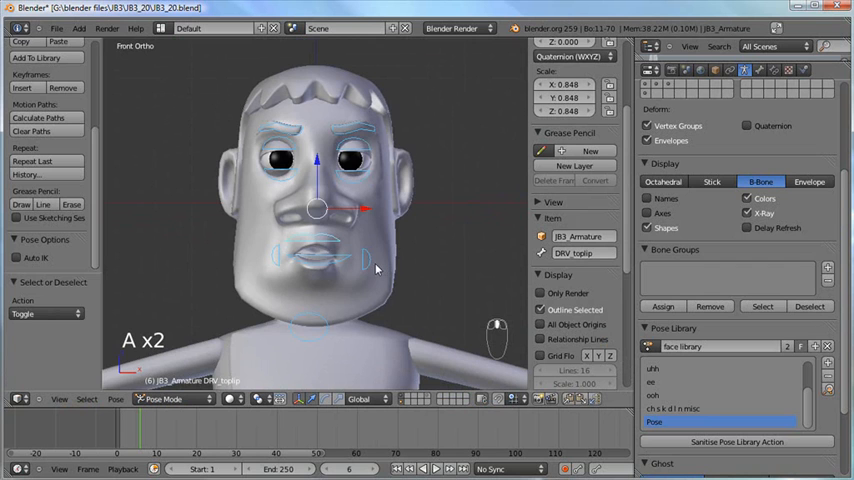
{"action": "key", "text": "alt+g"}
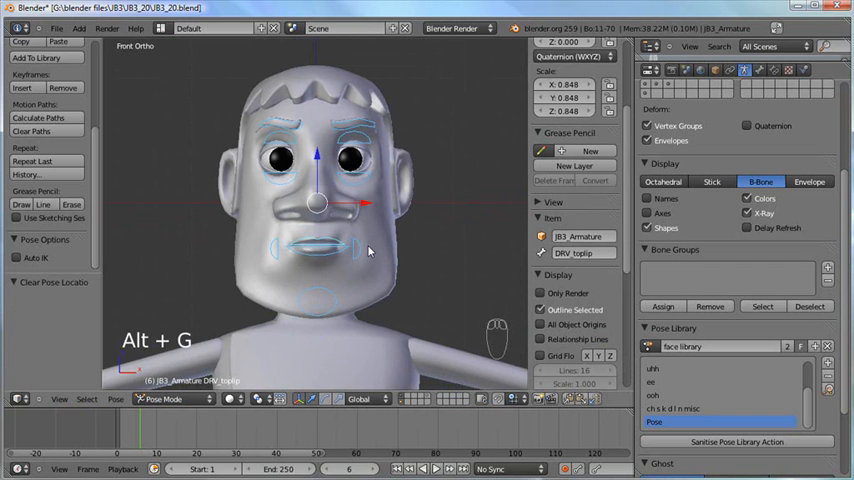
{"action": "key", "text": "alt+s"}
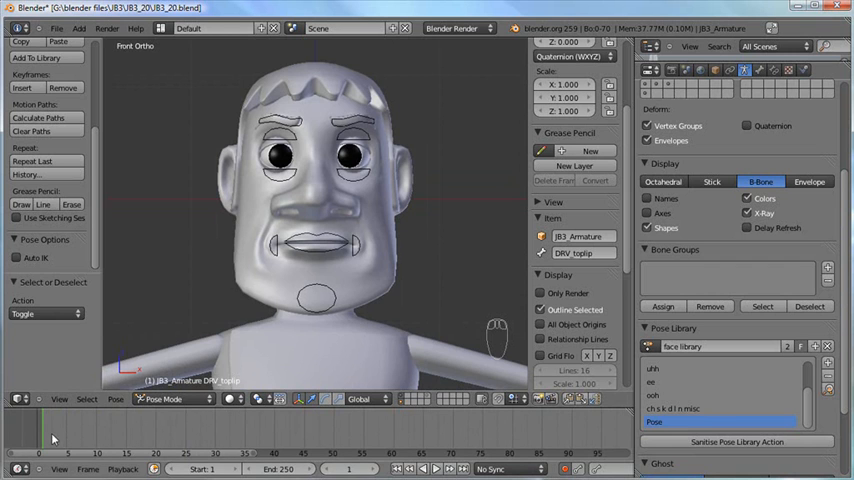
{"action": "mouse_move", "coordinate": [256, 364]}
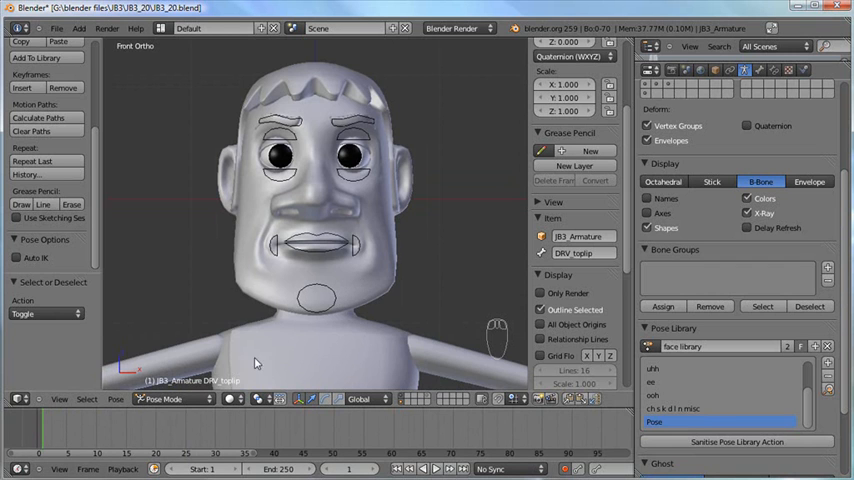
{"action": "mouse_move", "coordinate": [508, 344]}
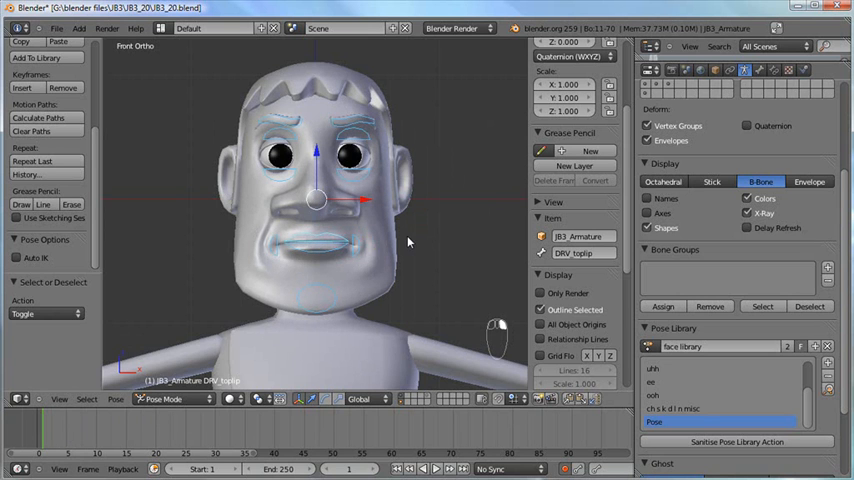
- Preview the face library poses with Ctrl+L, then choose a playback sync mode in the Timeline
{"action": "key", "text": "ctrl+l"}
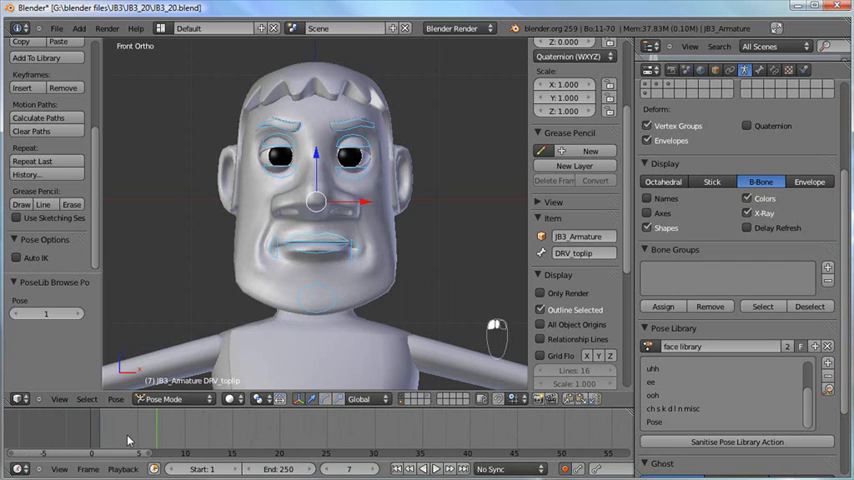
{"action": "left_click", "coordinate": [504, 468]}
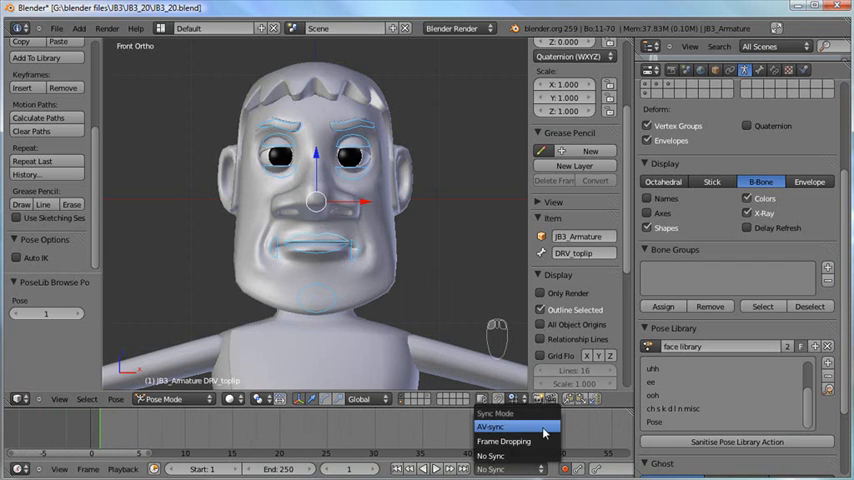
{"action": "left_click", "coordinate": [492, 428]}
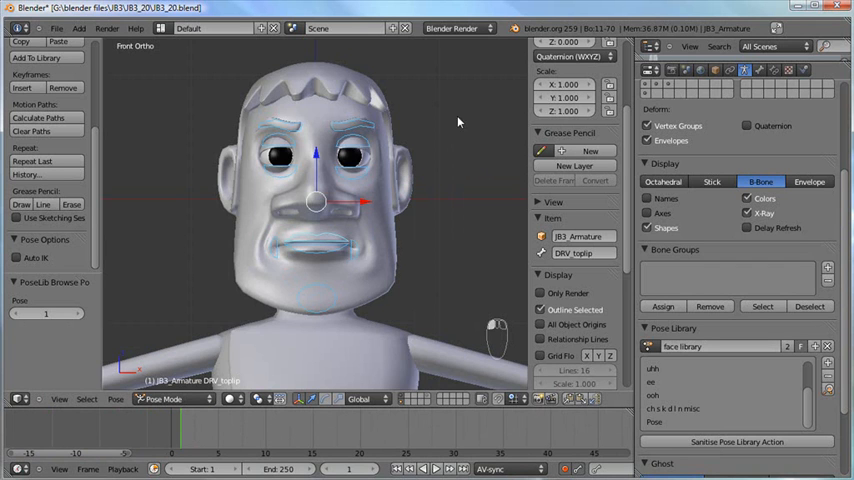
{"action": "mouse_move", "coordinate": [368, 208]}
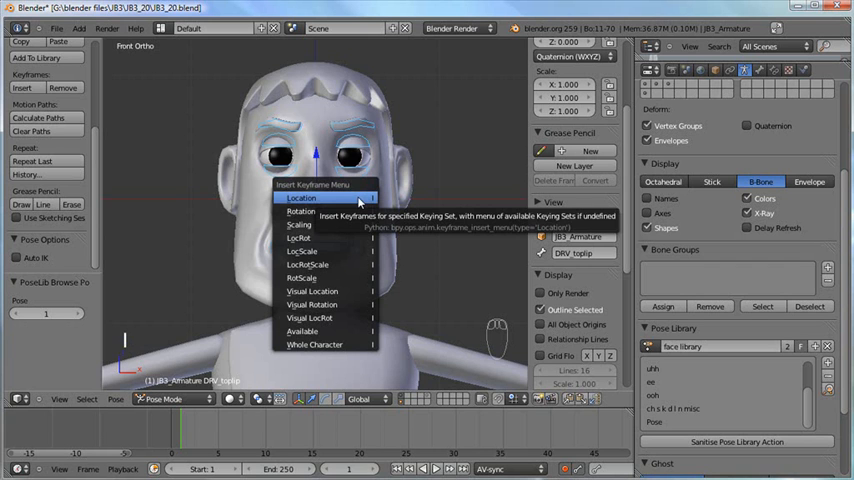
{"action": "mouse_move", "coordinate": [310, 238]}
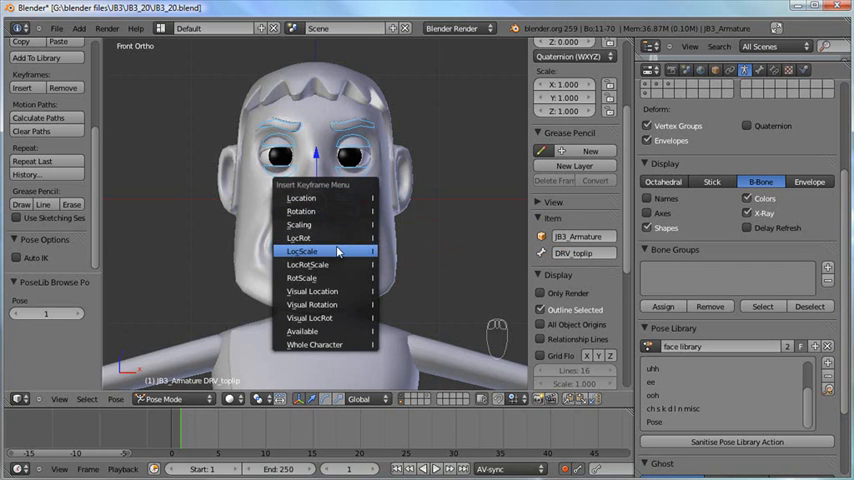
- Keyframe the current face pose, browse to the pressed-lips library pose, and keyframe it too
{"action": "left_click", "coordinate": [306, 252]}
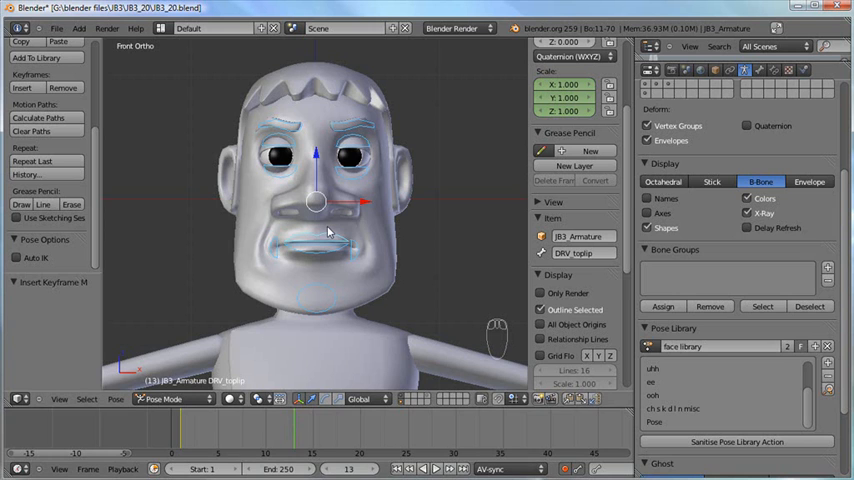
{"action": "key", "text": "ctrl+l"}
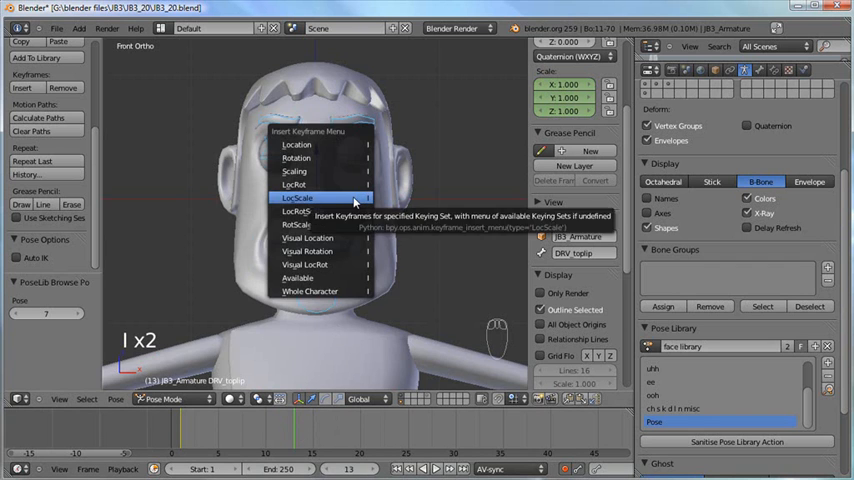
{"action": "left_click", "coordinate": [296, 196]}
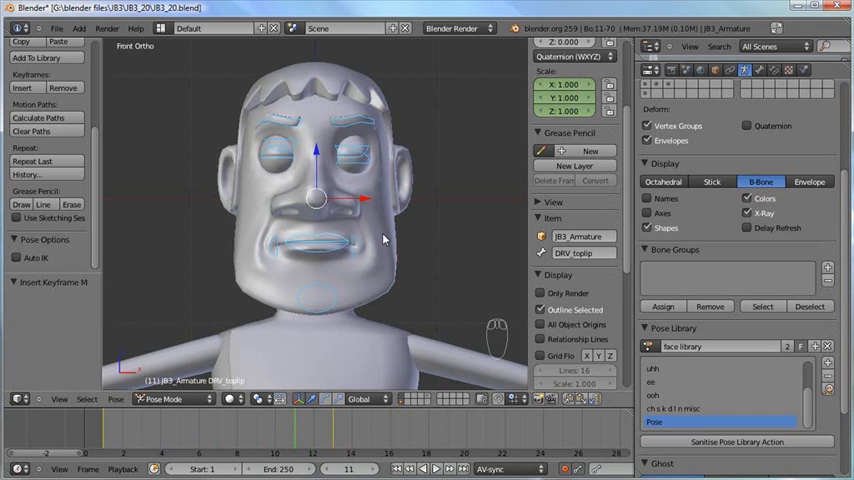
- Clear the eyelid bones' location on later frames so the closed eyes reopen for a blink
{"action": "key", "text": "alt+g"}
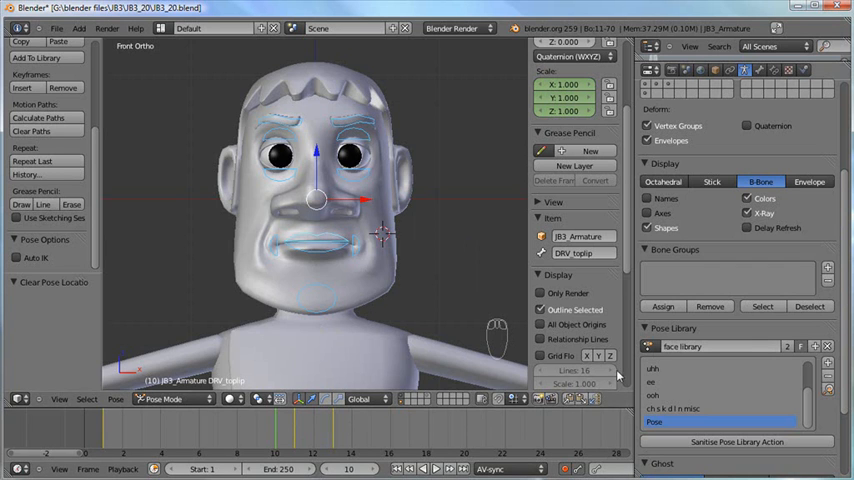
{"action": "mouse_move", "coordinate": [700, 392]}
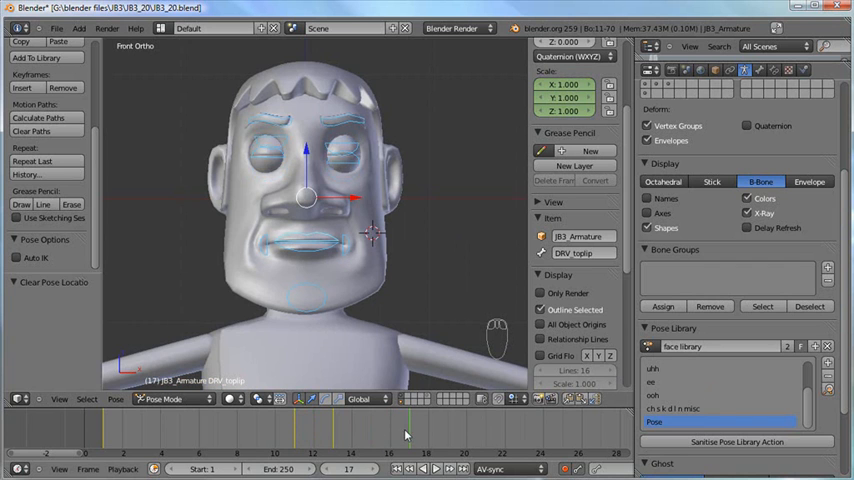
{"action": "mouse_move", "coordinate": [252, 432]}
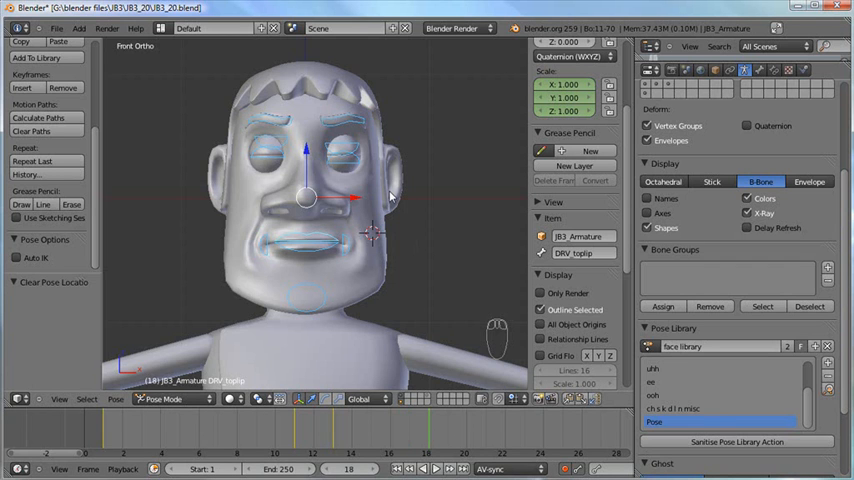
{"action": "key", "text": "alt+g"}
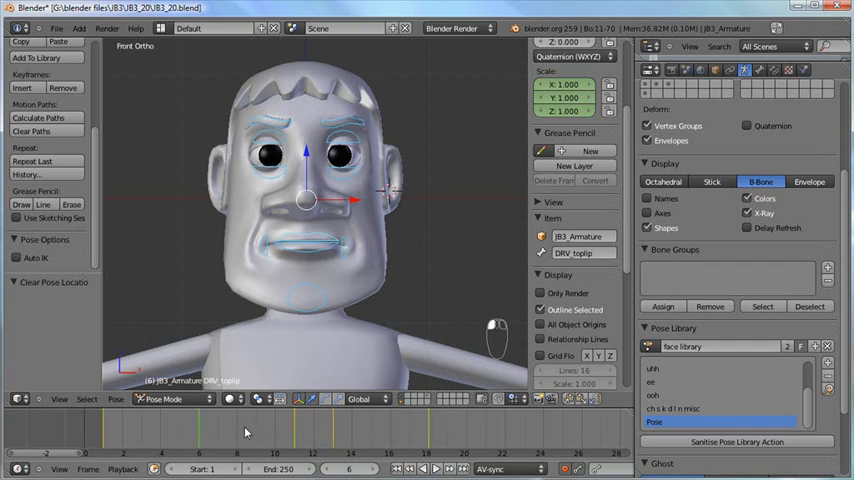
- Move to a later frame, pose a smirk, and save the file with Ctrl+S
{"action": "left_click", "coordinate": [348, 424]}
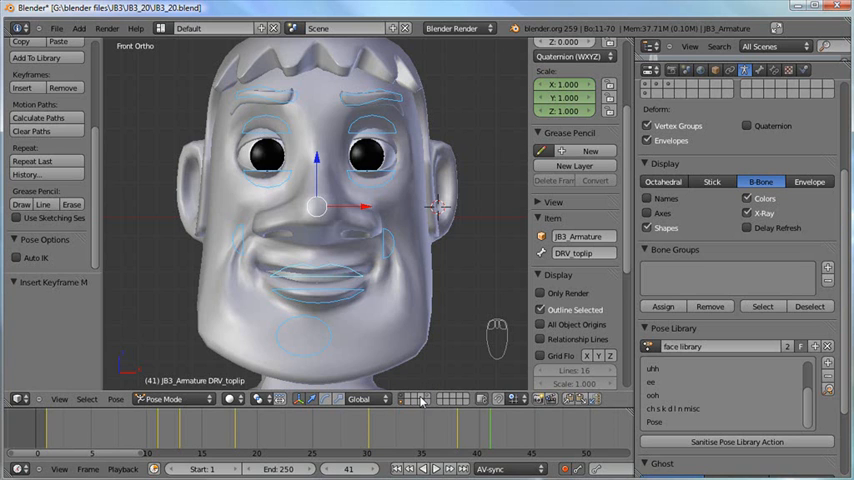
{"action": "mouse_move", "coordinate": [348, 216]}
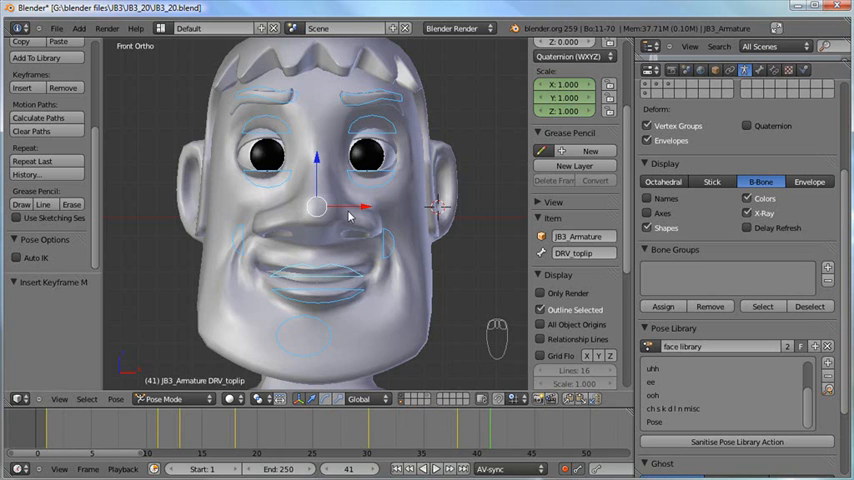
{"action": "key", "text": "ctrl+s"}
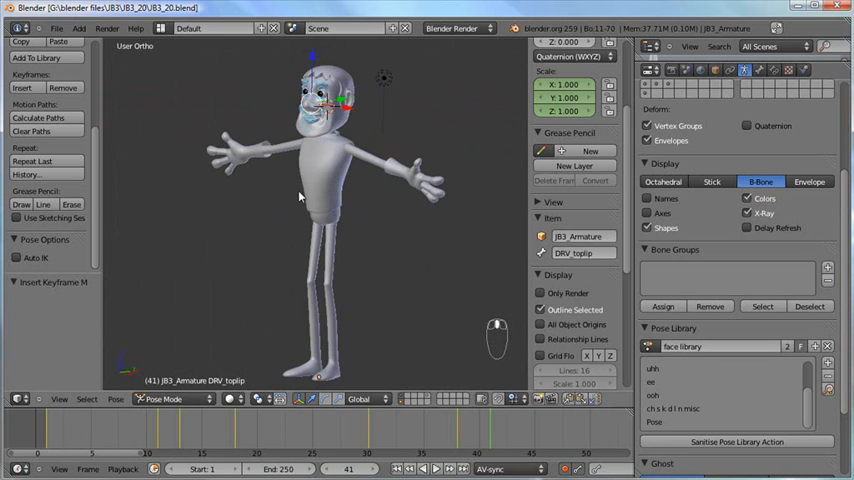
- Save the Johnny rig .blend with its face pose library over the existing copy (Ctrl+S)
{"action": "key", "text": "ctrl+s"}
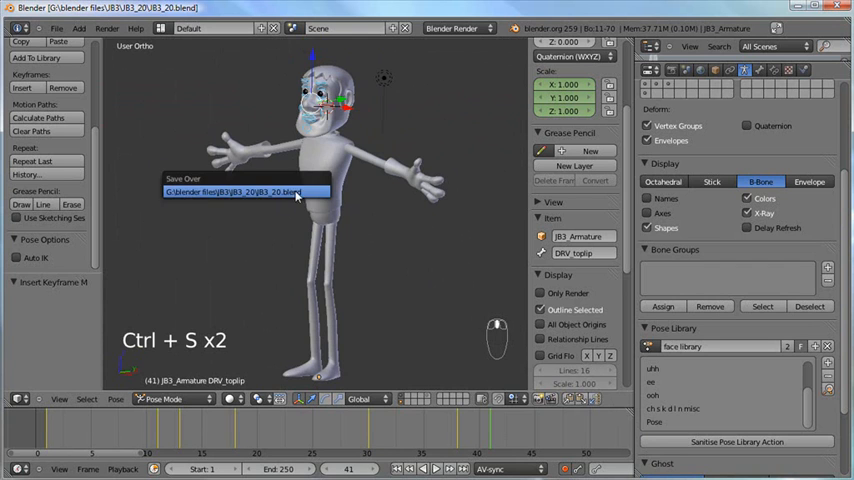